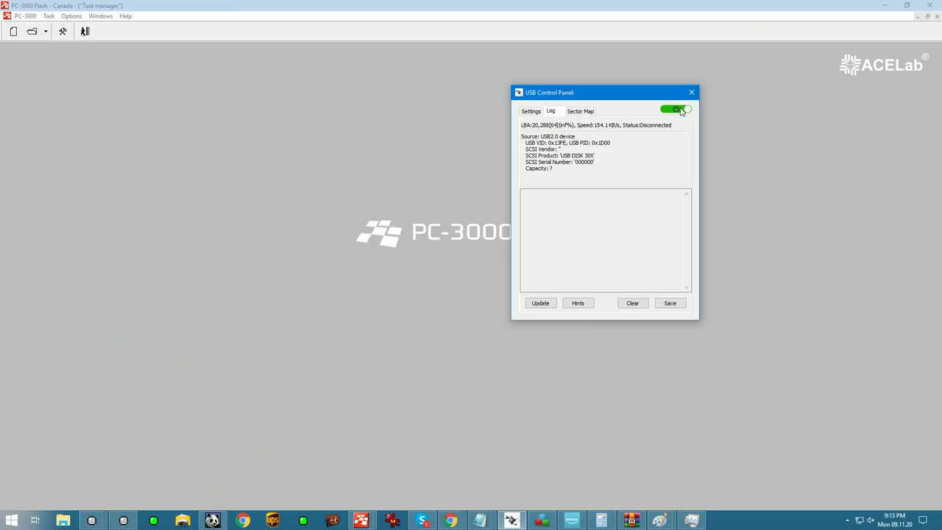
Step: Power-cycle the USB DISK 30X drive, clearing the log between power toggles
{"action": "left_click", "coordinate": [677, 109]}
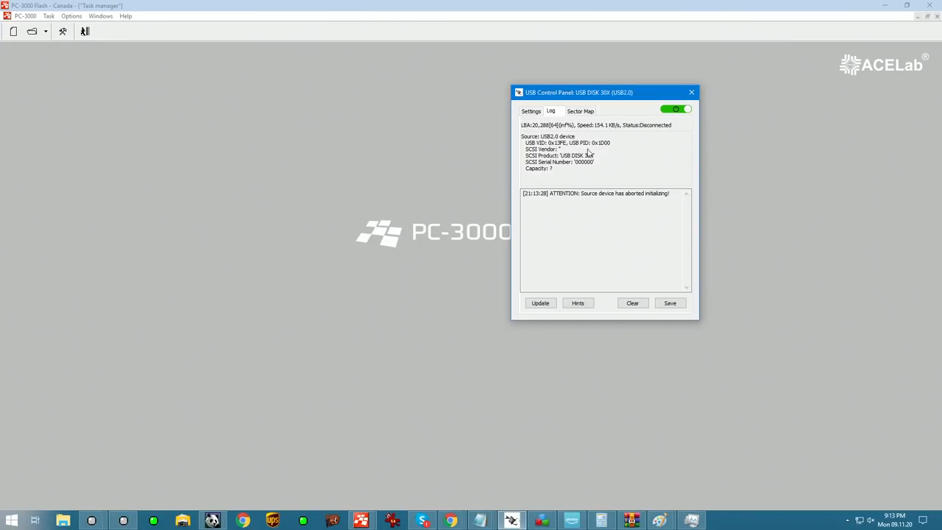
{"action": "mouse_move", "coordinate": [570, 158]}
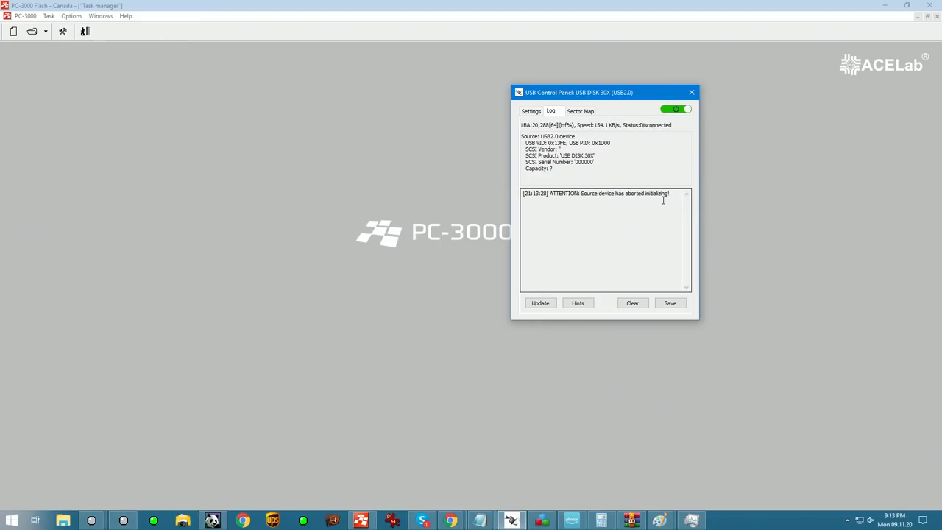
{"action": "left_click", "coordinate": [633, 302]}
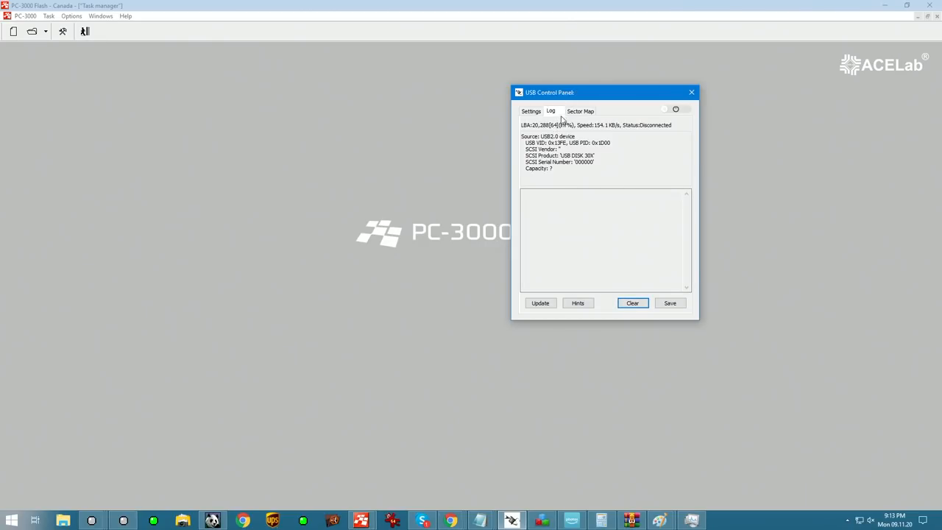
{"action": "left_click", "coordinate": [674, 109]}
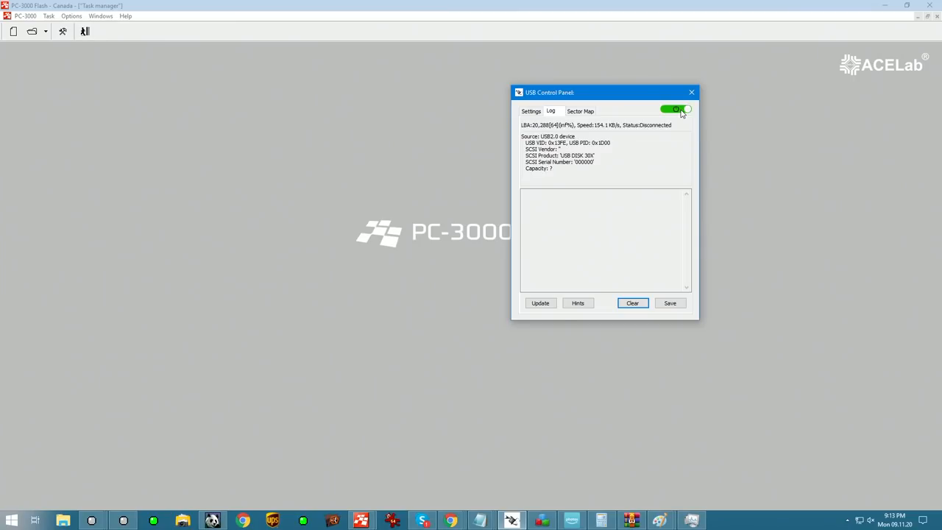
{"action": "left_click", "coordinate": [676, 109]}
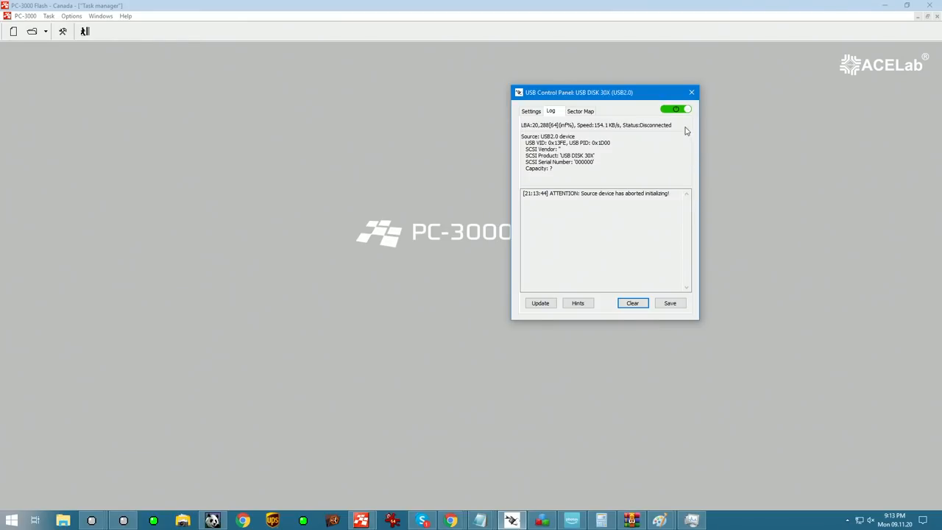
{"action": "left_click", "coordinate": [674, 109]}
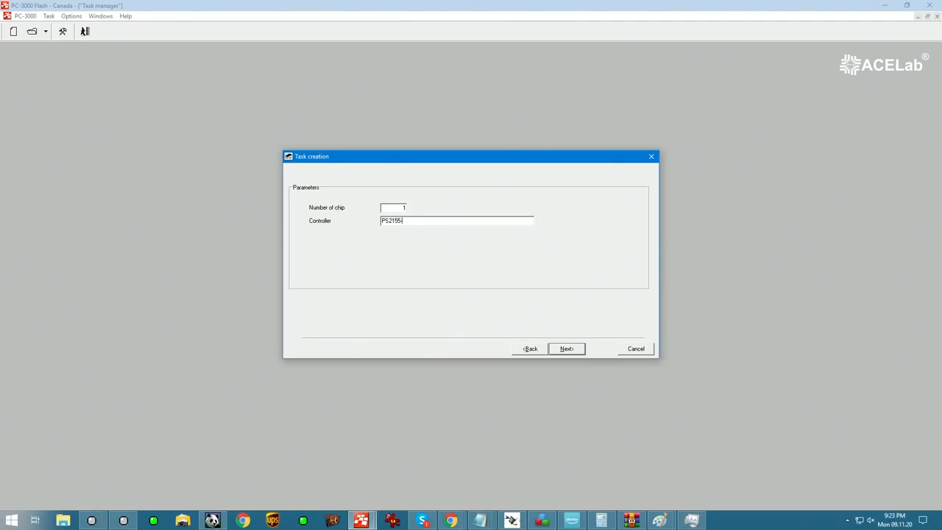
Step: Enter controller PS2155, then read the chip ID, getting 0x98DE9892 72560F10
{"action": "type", "text": "-67-5"}
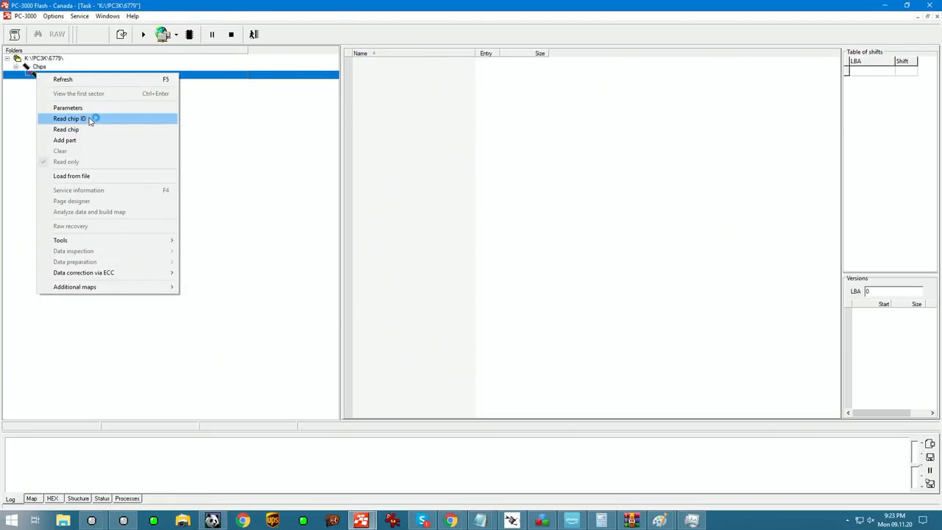
{"action": "left_click", "coordinate": [69, 119]}
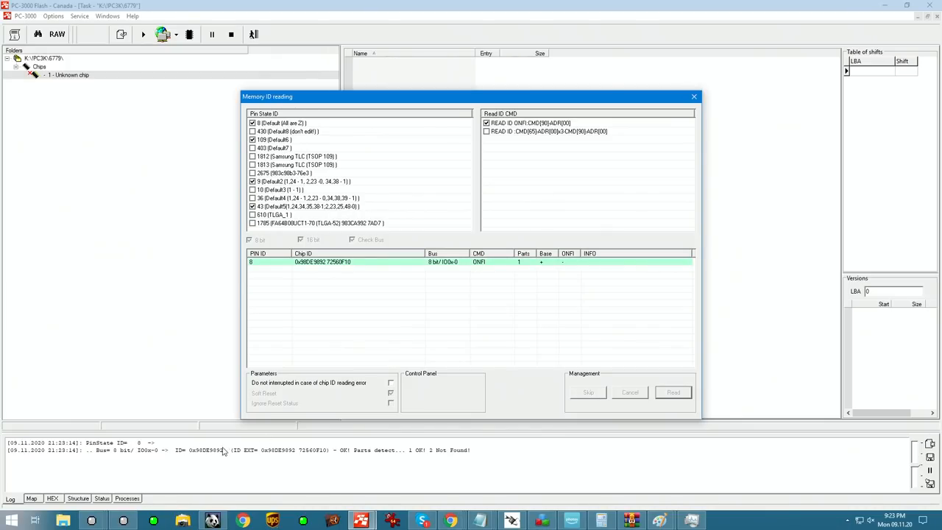
{"action": "left_click", "coordinate": [672, 391]}
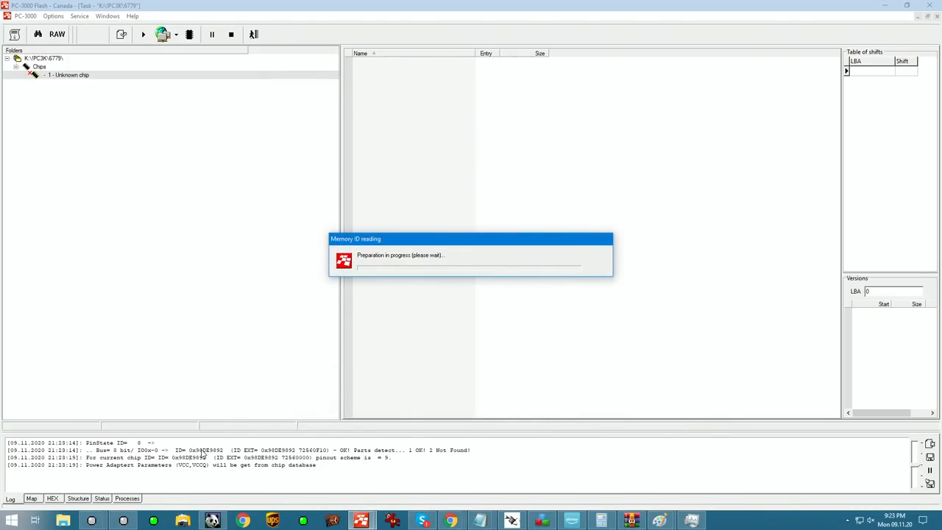
{"action": "mouse_move", "coordinate": [437, 461]}
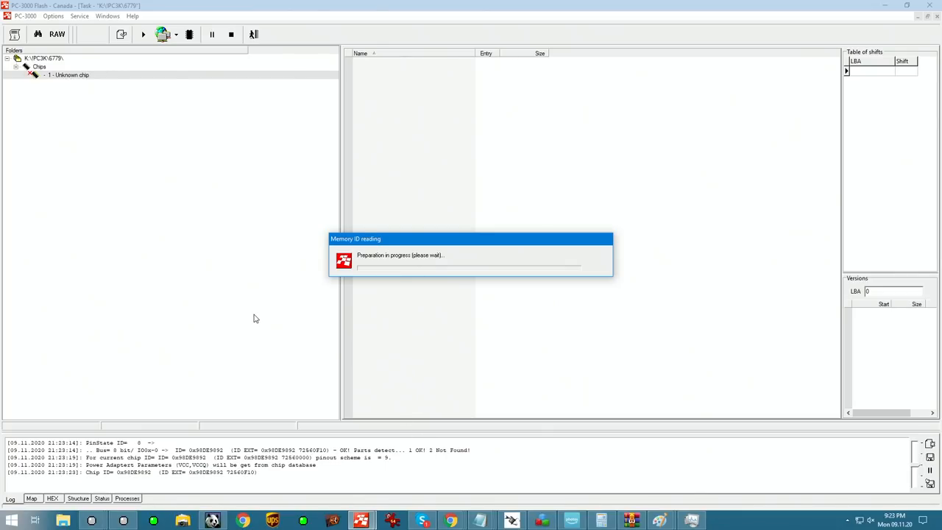
{"action": "right_click", "coordinate": [67, 74]}
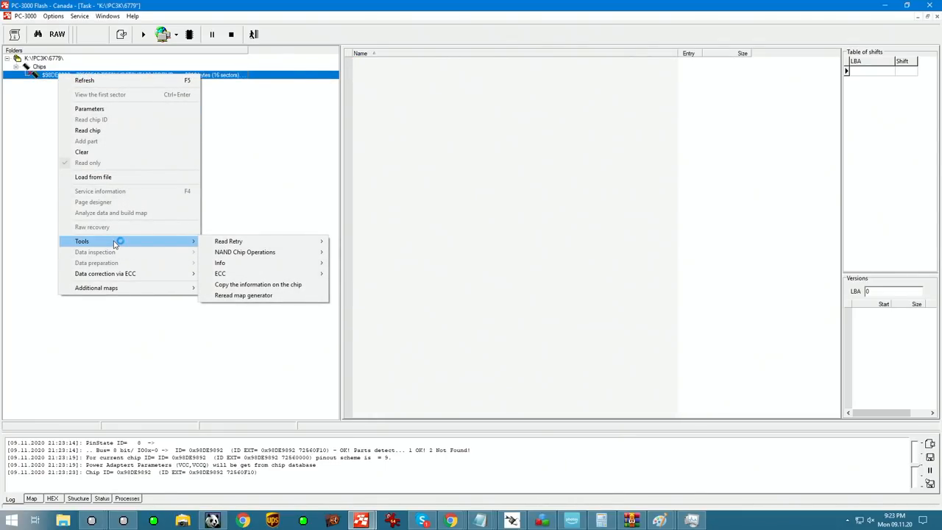
{"action": "left_click", "coordinate": [89, 108]}
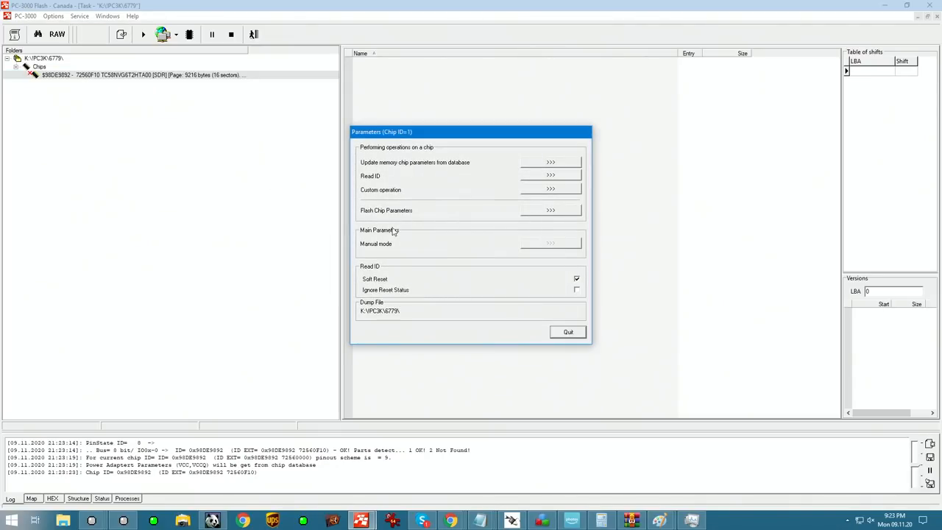
{"action": "left_click", "coordinate": [550, 209]}
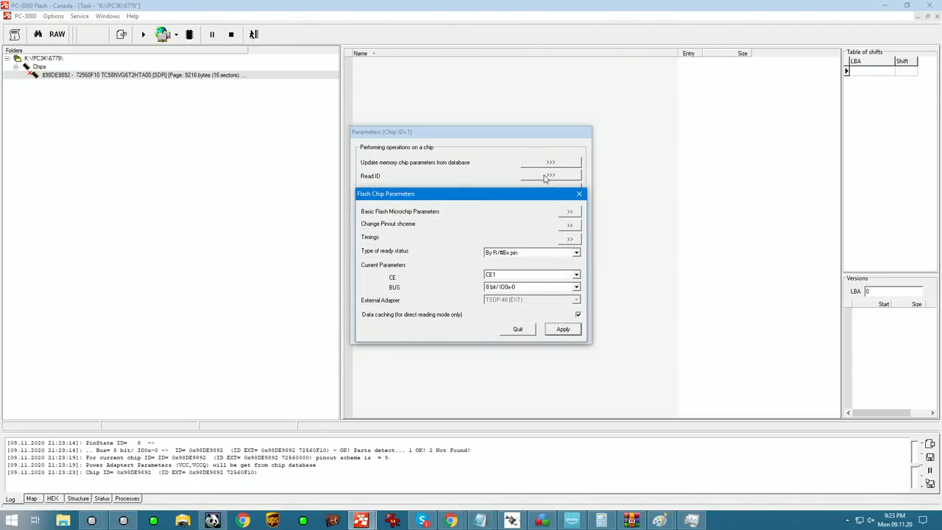
{"action": "left_click", "coordinate": [569, 211]}
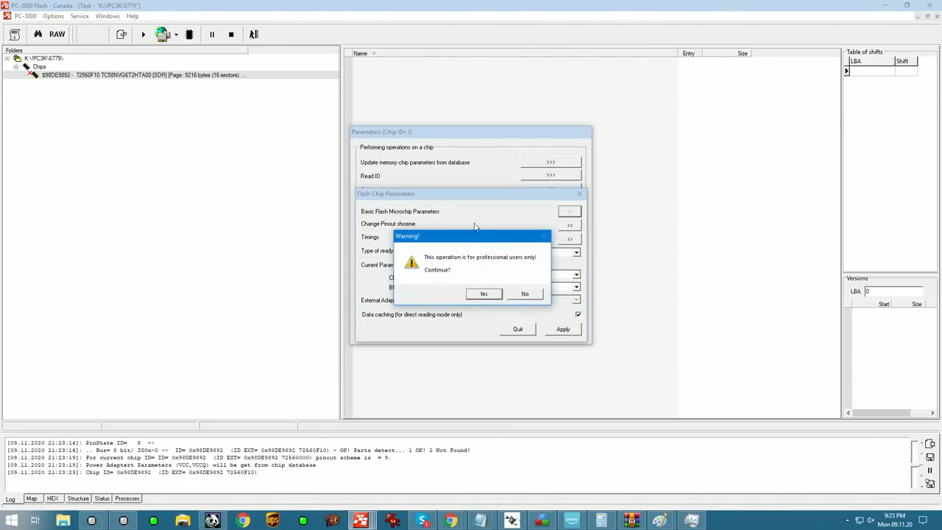
{"action": "left_click", "coordinate": [483, 294]}
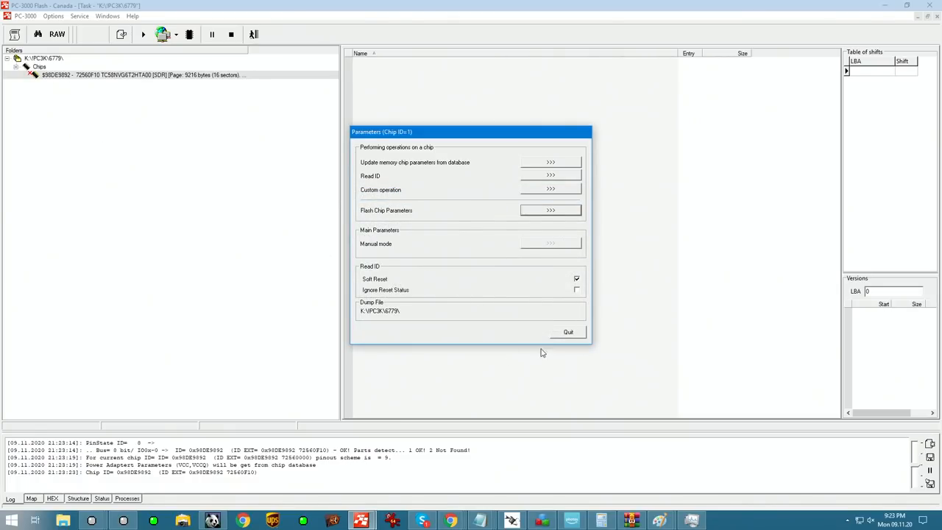
{"action": "left_click", "coordinate": [568, 332]}
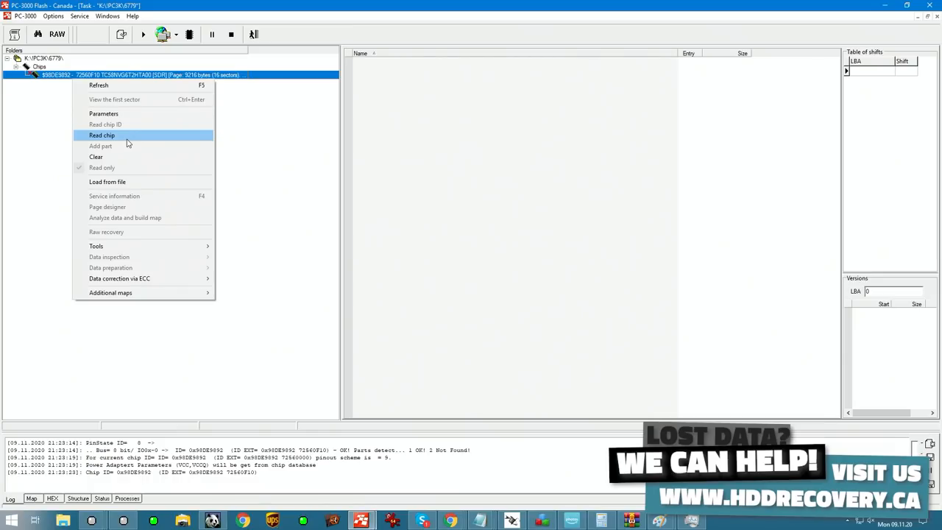
{"action": "mouse_move", "coordinate": [122, 140]}
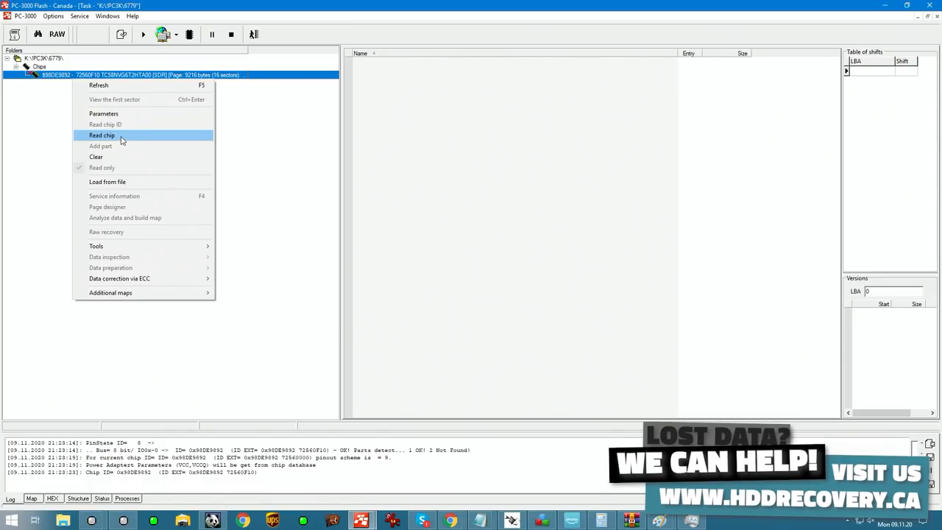
Step: Read the TC58NVG6T2HTA00 chip at default speed and view its page data
{"action": "left_click", "coordinate": [102, 135]}
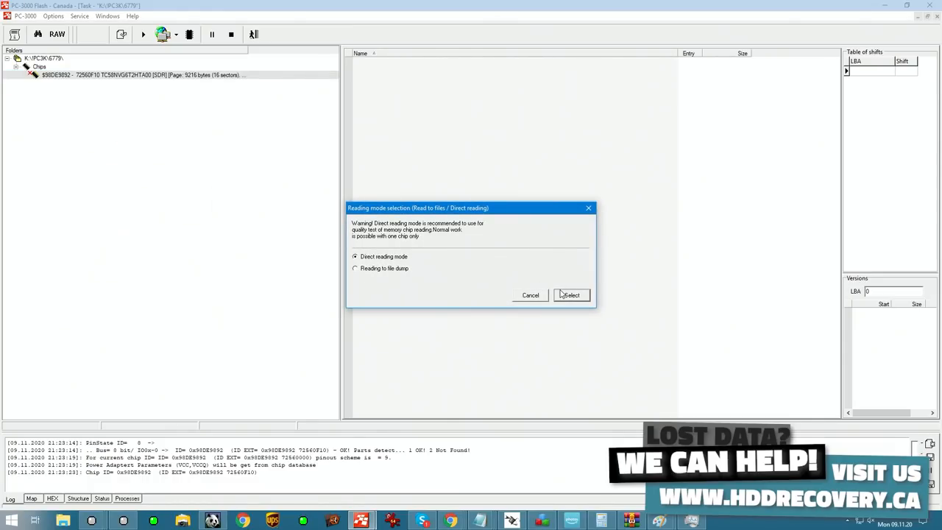
{"action": "left_click", "coordinate": [571, 295]}
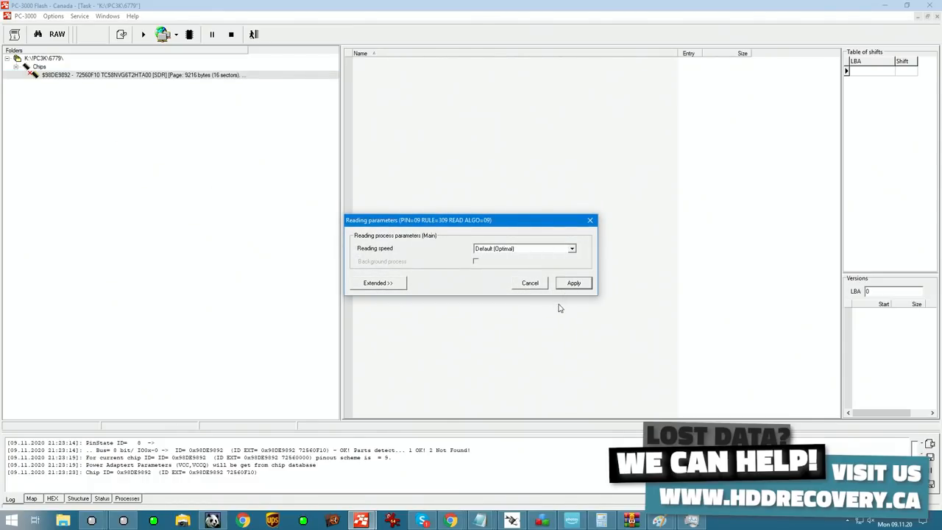
{"action": "left_click", "coordinate": [529, 283]}
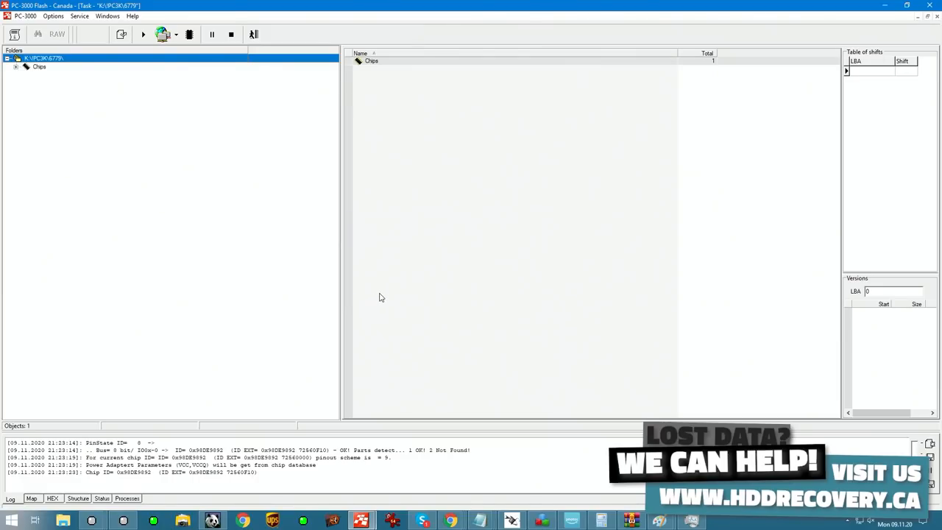
{"action": "mouse_move", "coordinate": [301, 81]}
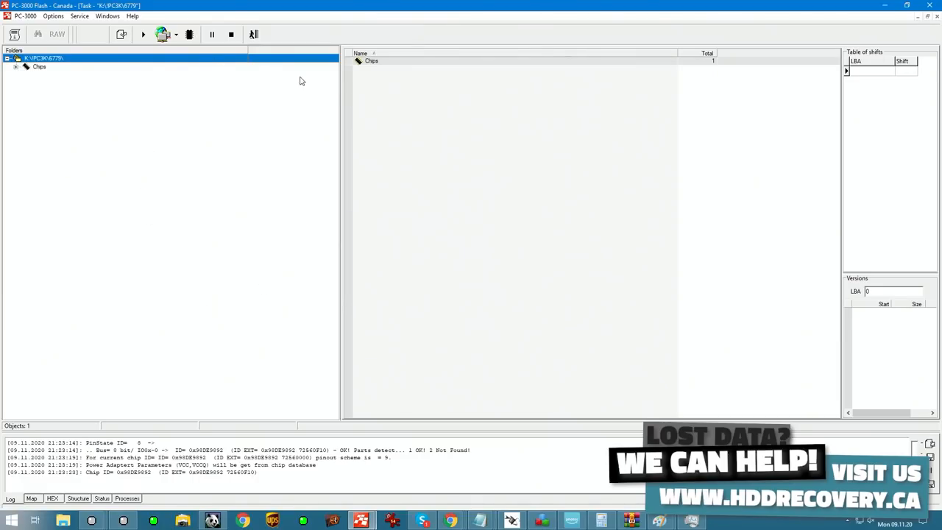
{"action": "left_click", "coordinate": [16, 66]}
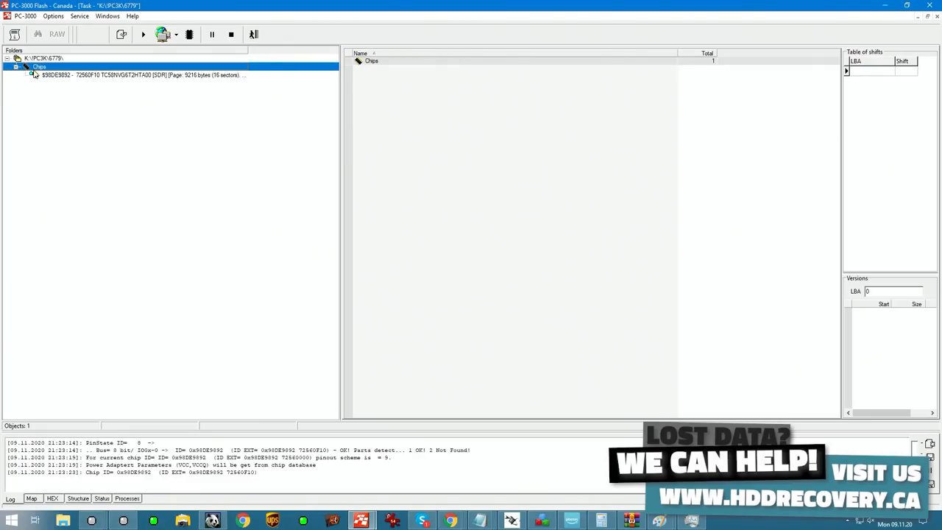
{"action": "left_click", "coordinate": [140, 74]}
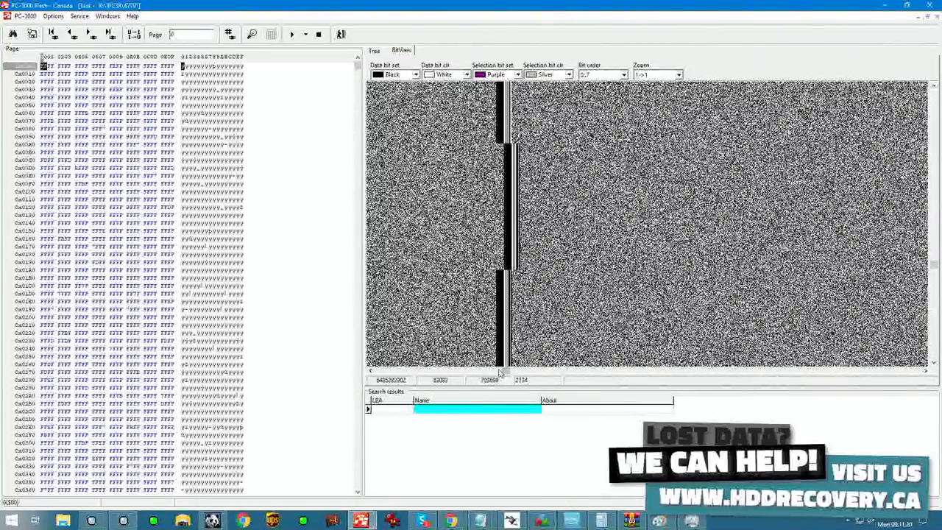
{"action": "mouse_move", "coordinate": [500, 372]}
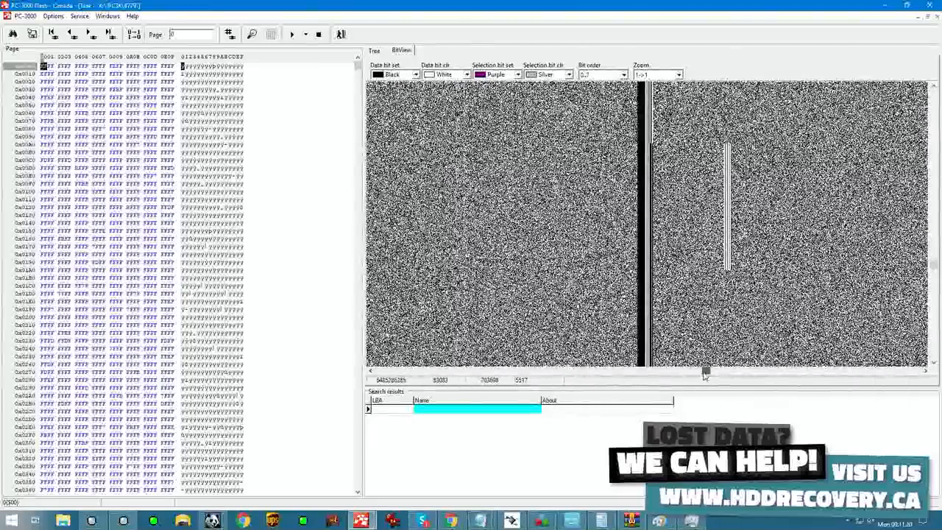
{"action": "mouse_move", "coordinate": [705, 370]}
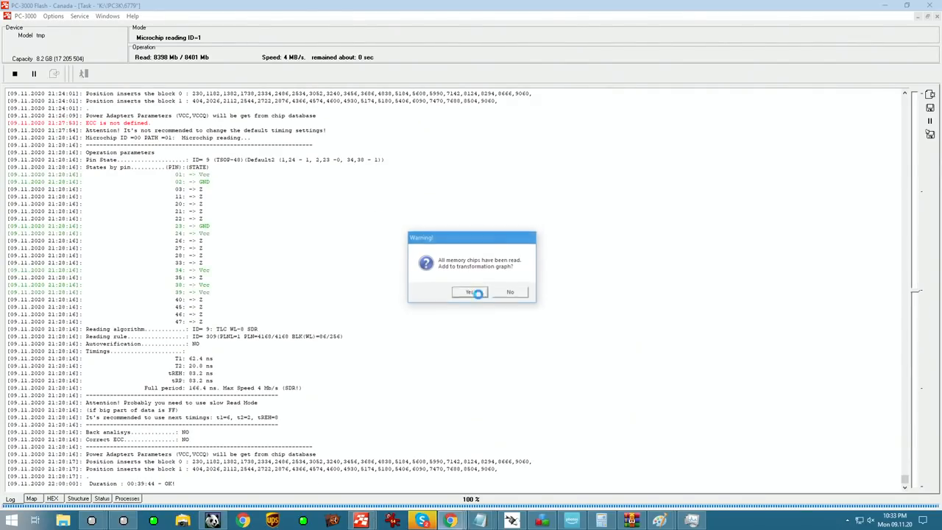
Step: Add the read chip and a Bad bytes cutting step to the transformation graph
{"action": "left_click", "coordinate": [470, 292]}
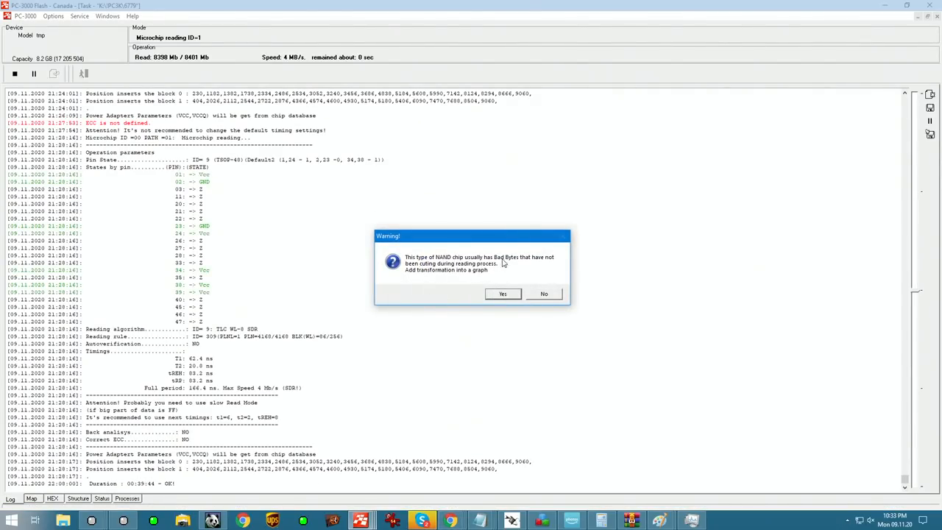
{"action": "left_click", "coordinate": [503, 294]}
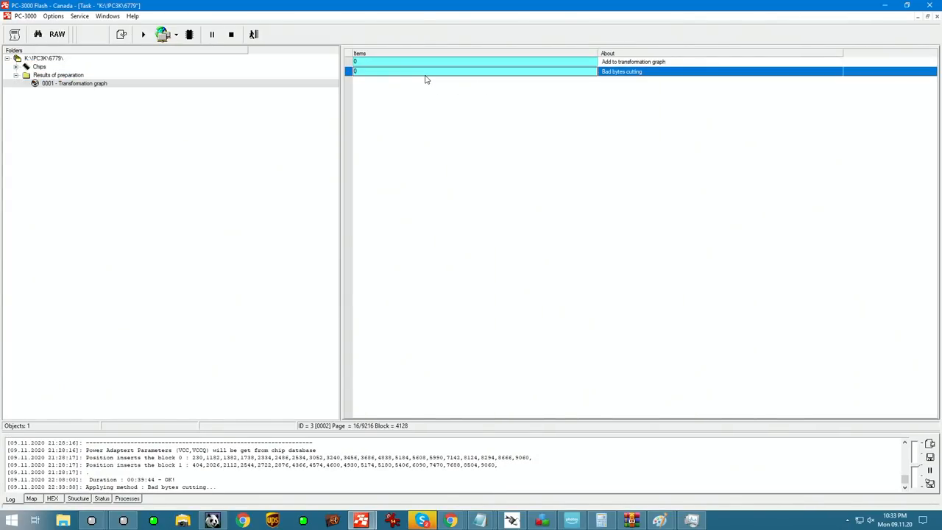
{"action": "right_click", "coordinate": [403, 62]}
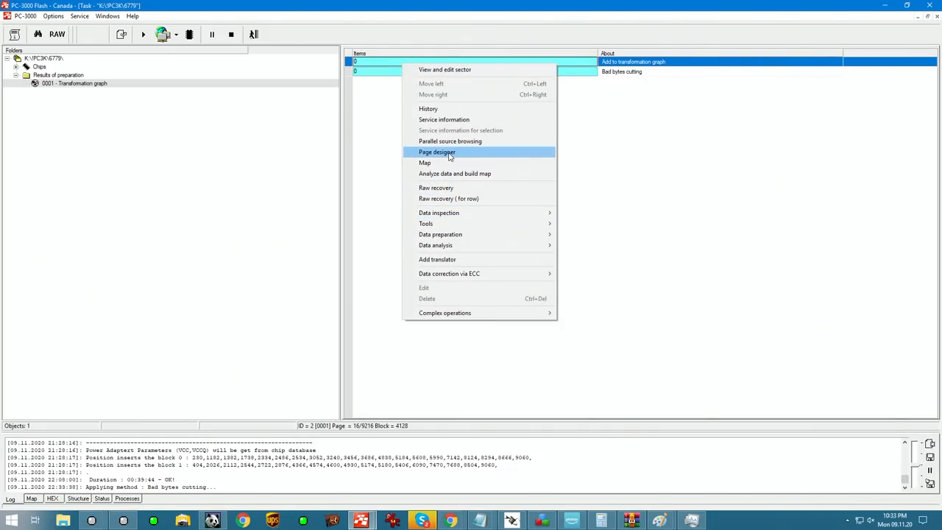
{"action": "left_click", "coordinate": [436, 152]}
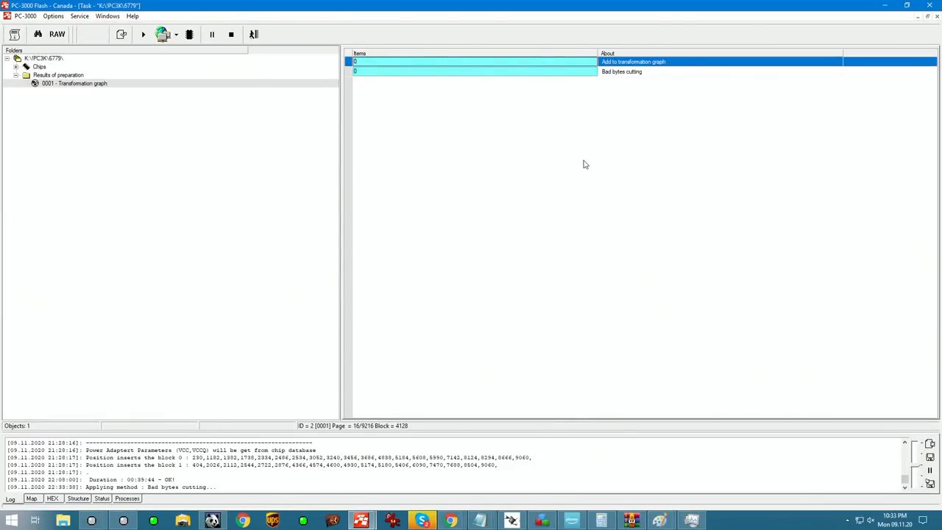
{"action": "right_click", "coordinate": [475, 71]}
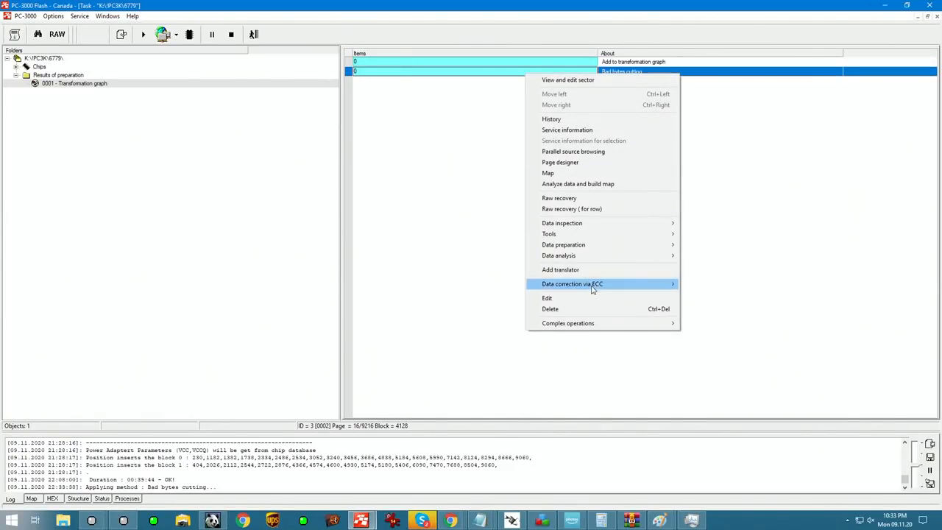
{"action": "mouse_move", "coordinate": [623, 71]}
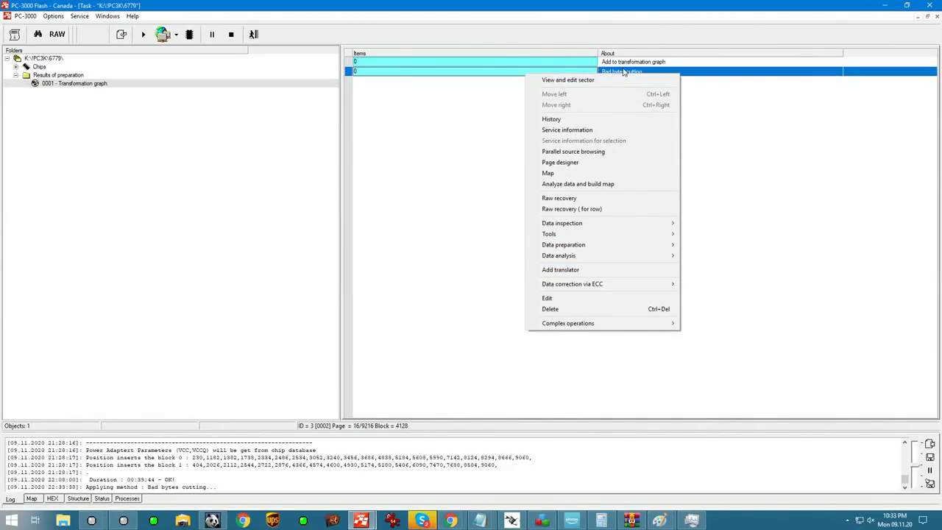
{"action": "mouse_move", "coordinate": [578, 245]}
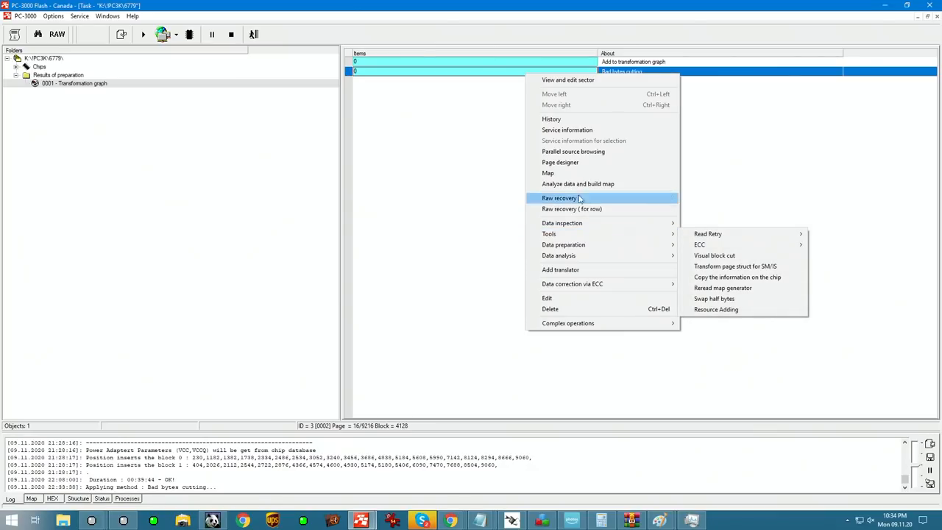
{"action": "left_click", "coordinate": [559, 198]}
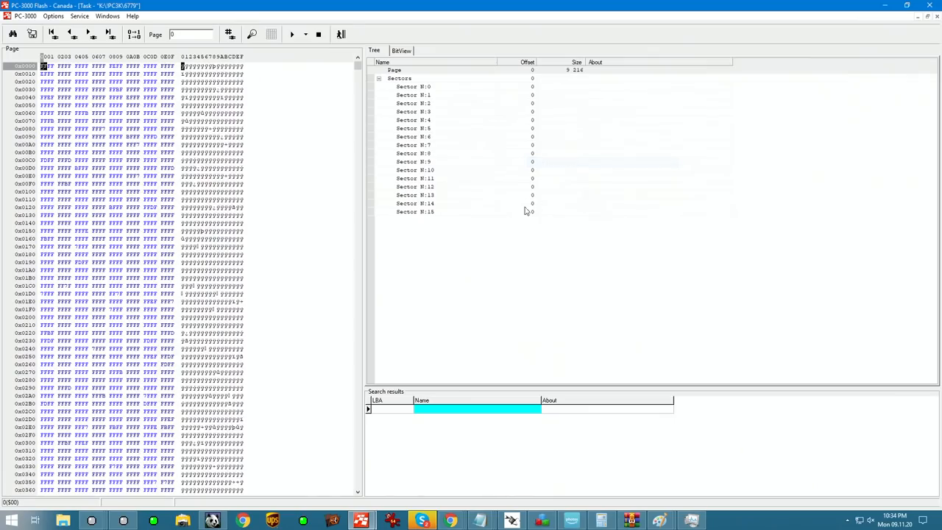
{"action": "left_click", "coordinate": [401, 50]}
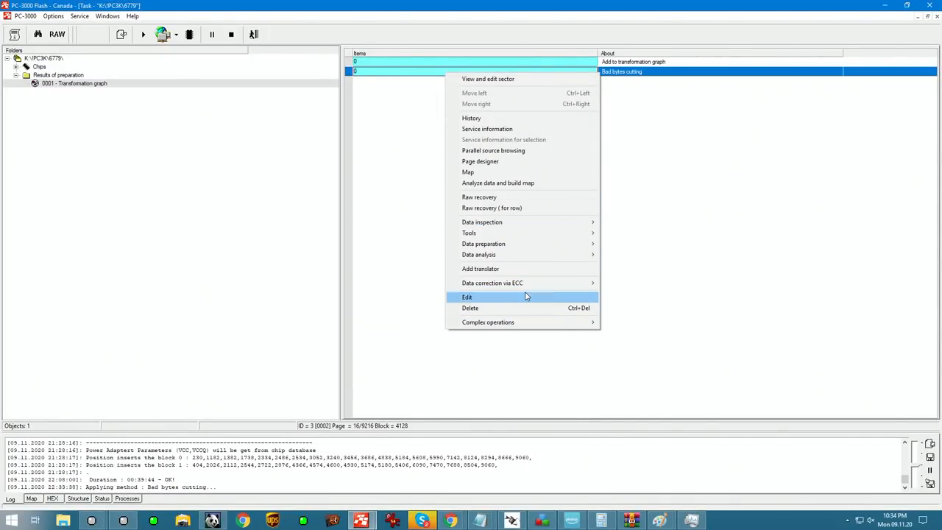
{"action": "mouse_move", "coordinate": [491, 283]}
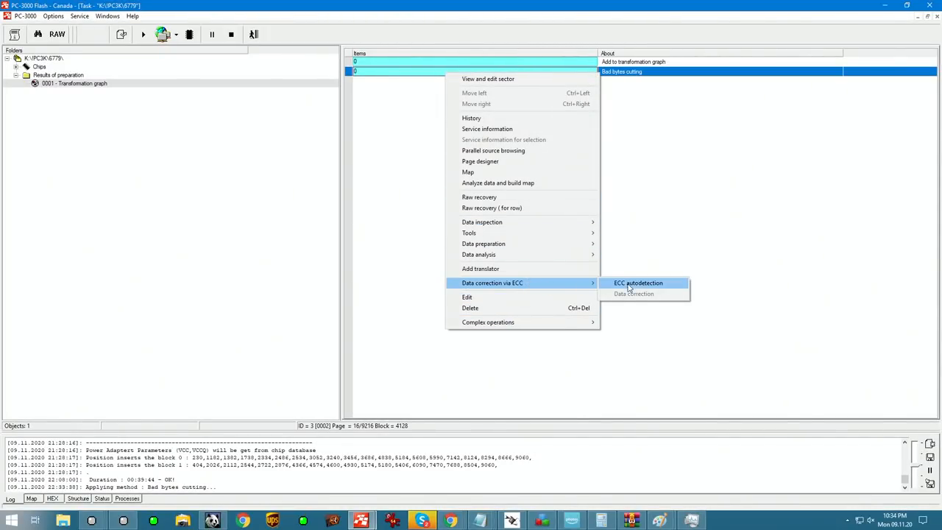
Step: Autodetect ECC on the bad bytes cutting result and confirm the correction pass
{"action": "left_click", "coordinate": [638, 282]}
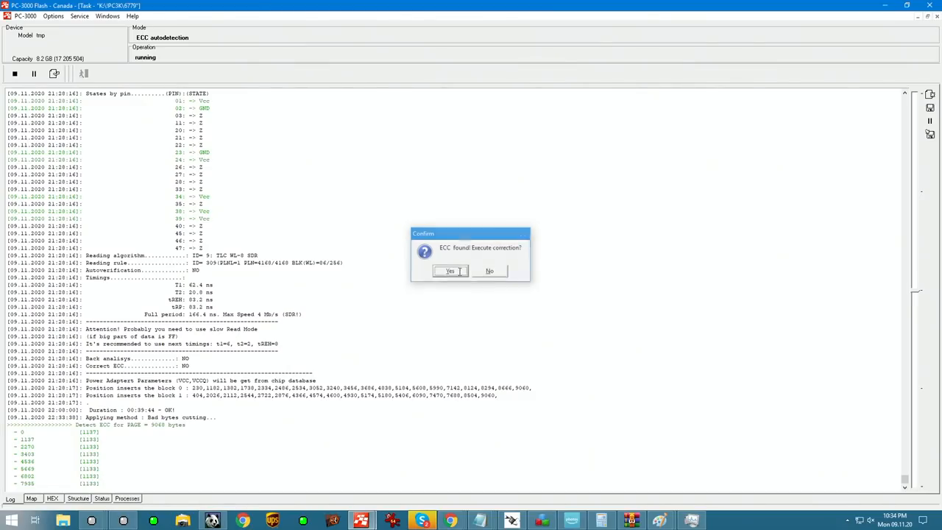
{"action": "left_click", "coordinate": [450, 271]}
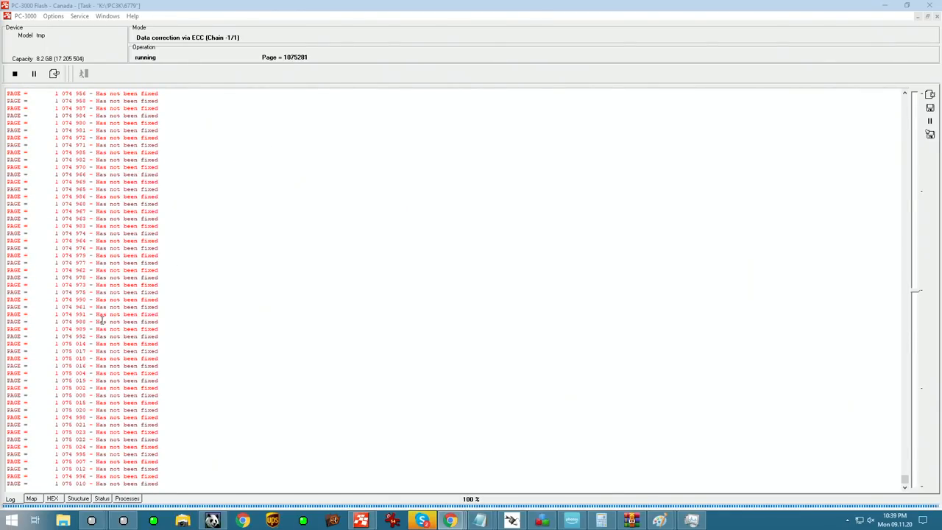
{"action": "right_click", "coordinate": [475, 71]}
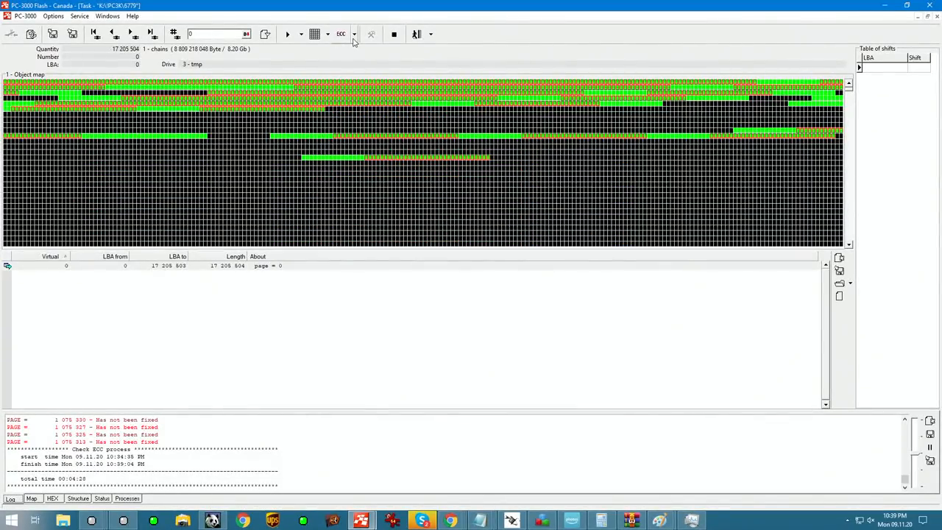
Step: Create a submap from ECC info containing only invalid sectors
{"action": "left_click", "coordinate": [354, 33]}
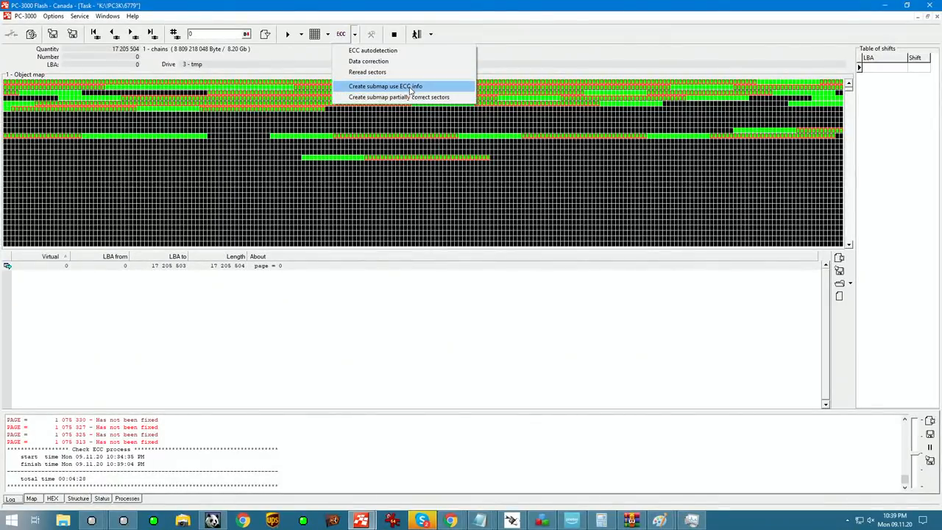
{"action": "left_click", "coordinate": [385, 86]}
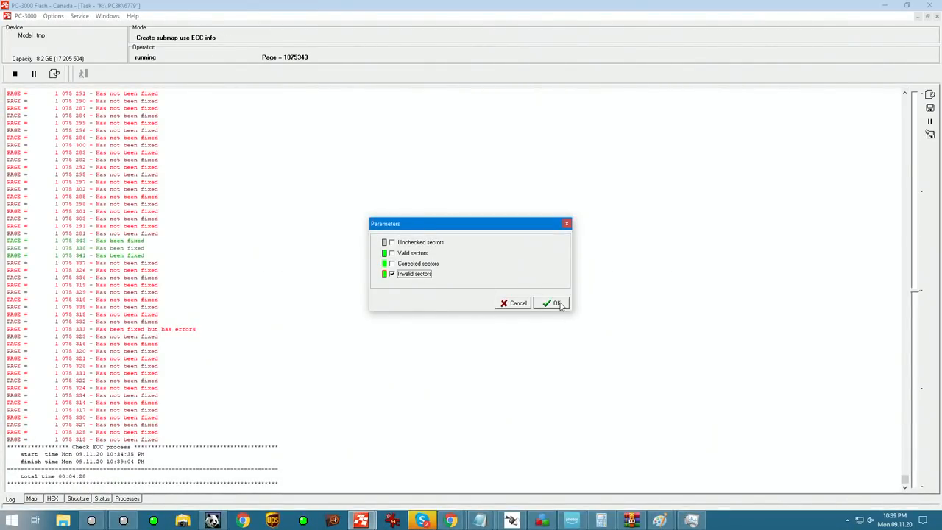
{"action": "left_click", "coordinate": [552, 303]}
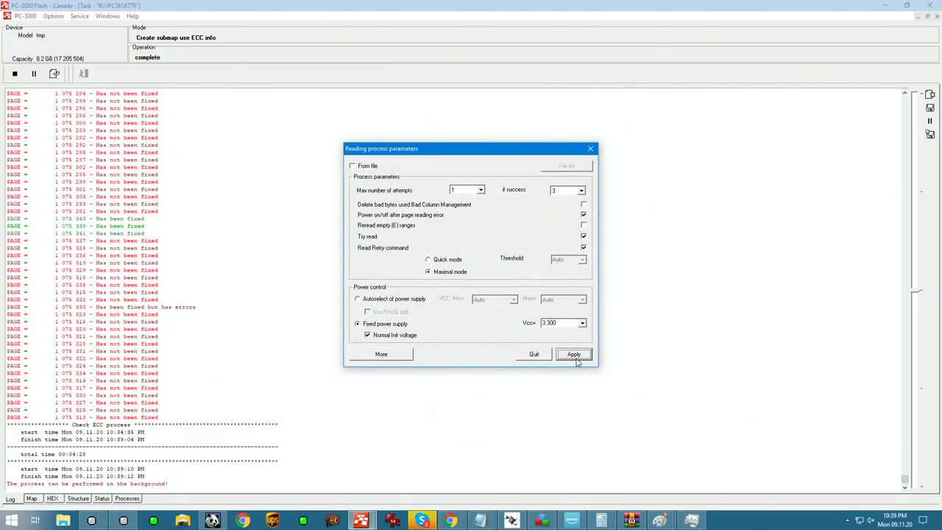
Step: Reread invalid sectors with fixed 3.300 power supply and retry options
{"action": "left_click", "coordinate": [573, 354]}
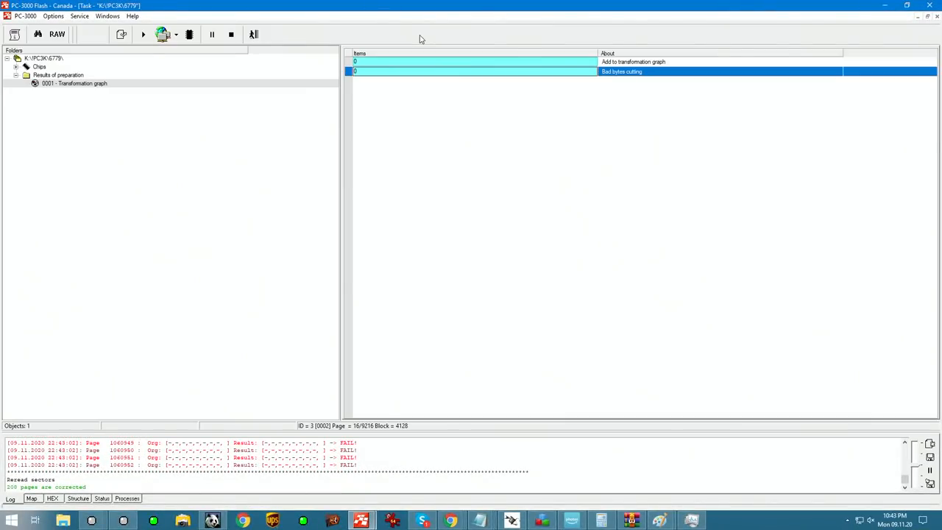
{"action": "mouse_move", "coordinate": [321, 332]}
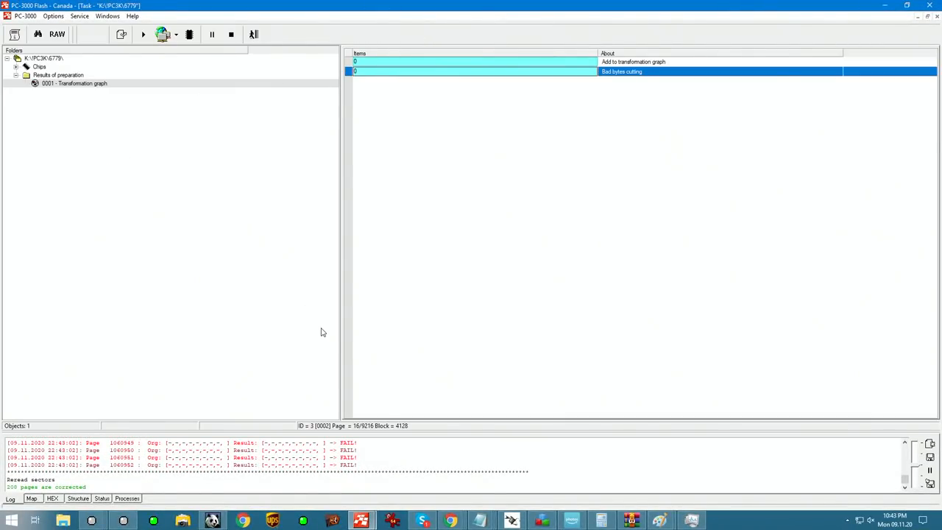
{"action": "mouse_move", "coordinate": [470, 63]}
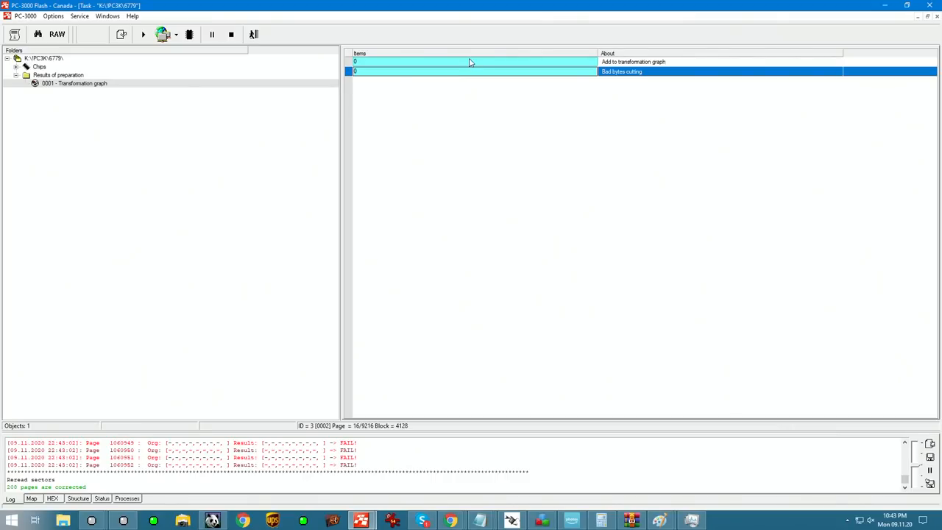
{"action": "mouse_move", "coordinate": [488, 74]}
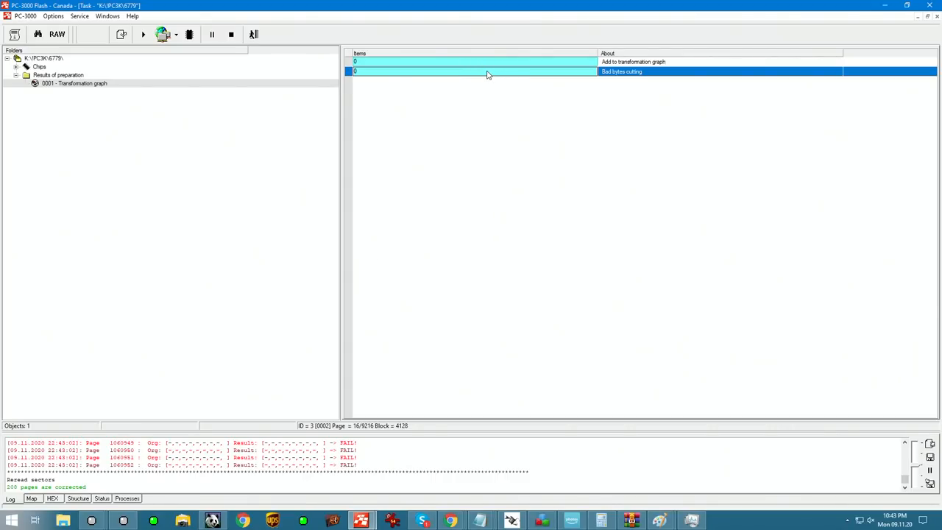
{"action": "mouse_move", "coordinate": [382, 261]}
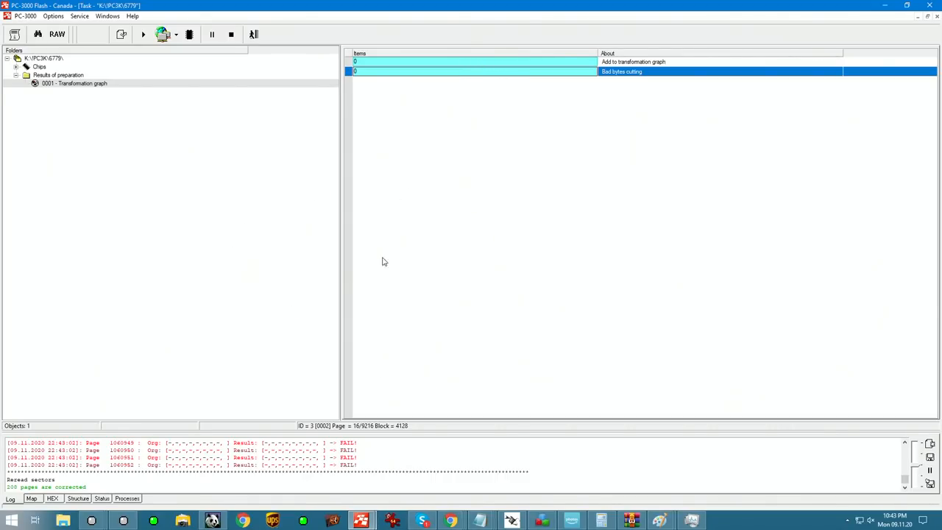
{"action": "mouse_move", "coordinate": [369, 260]}
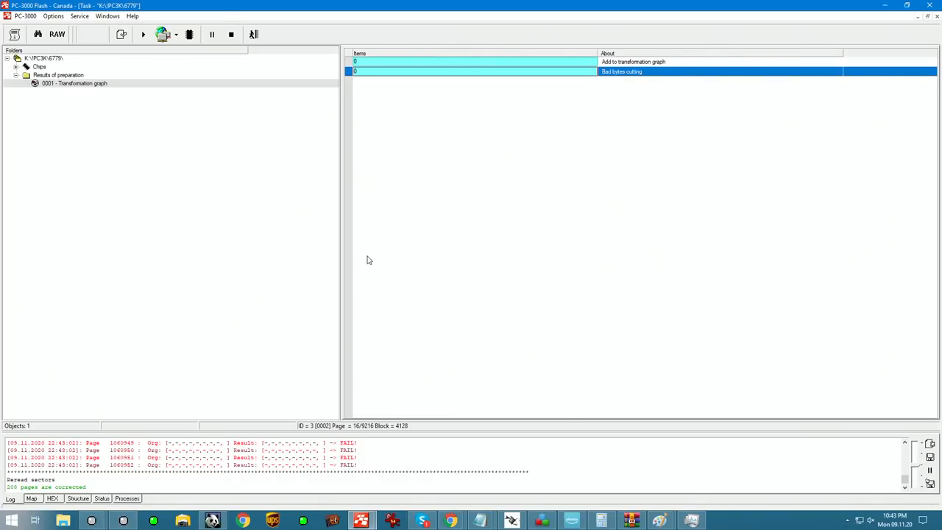
{"action": "mouse_move", "coordinate": [413, 130]}
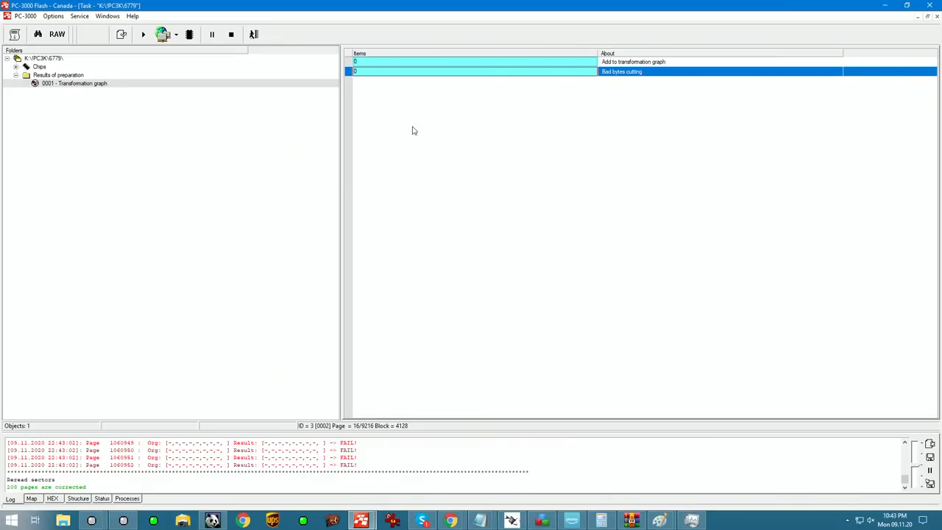
{"action": "mouse_move", "coordinate": [235, 196]}
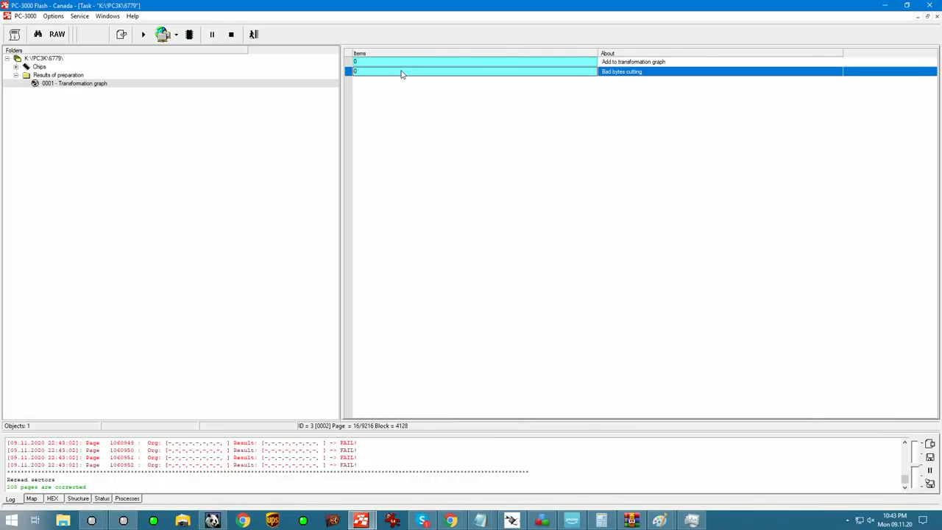
Step: Run 010 - XOR analysis on Bad bytes cutting, testing all four XOR candidates
{"action": "right_click", "coordinate": [401, 72]}
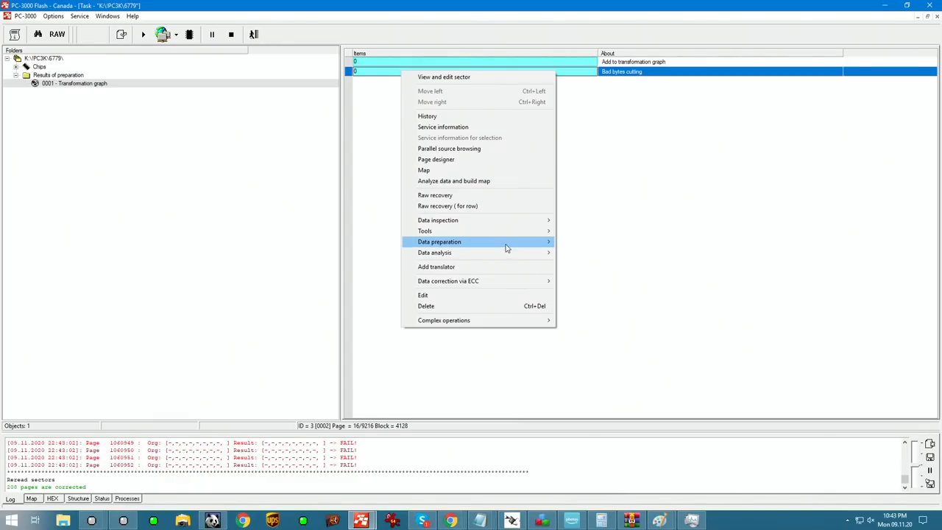
{"action": "mouse_move", "coordinate": [425, 230]}
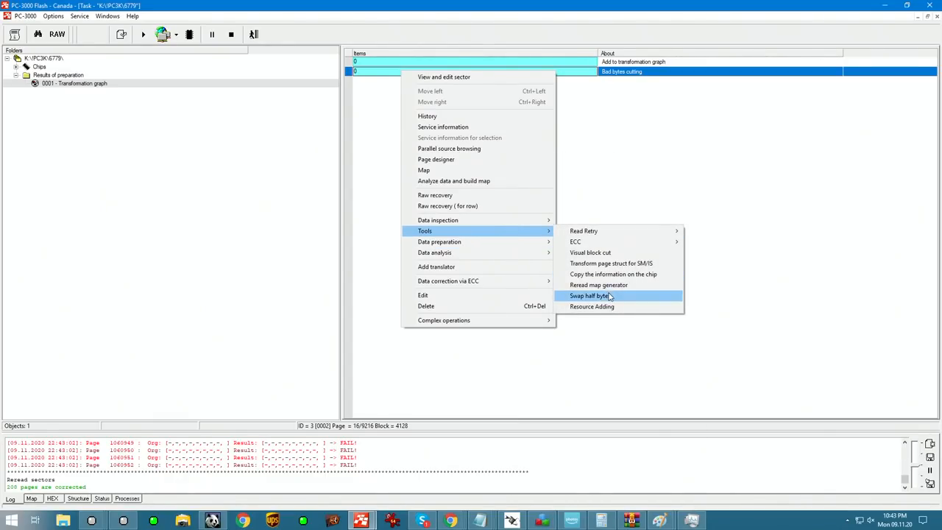
{"action": "mouse_move", "coordinate": [438, 220]}
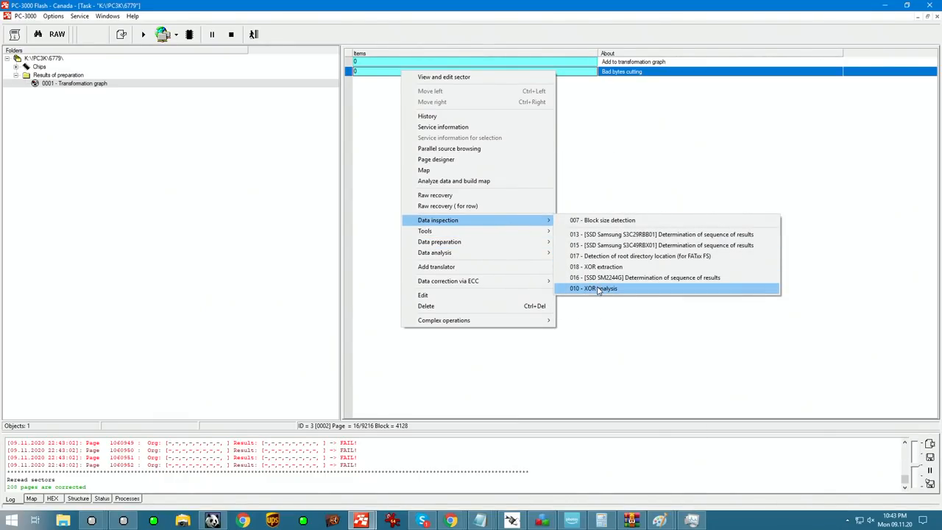
{"action": "left_click", "coordinate": [593, 287]}
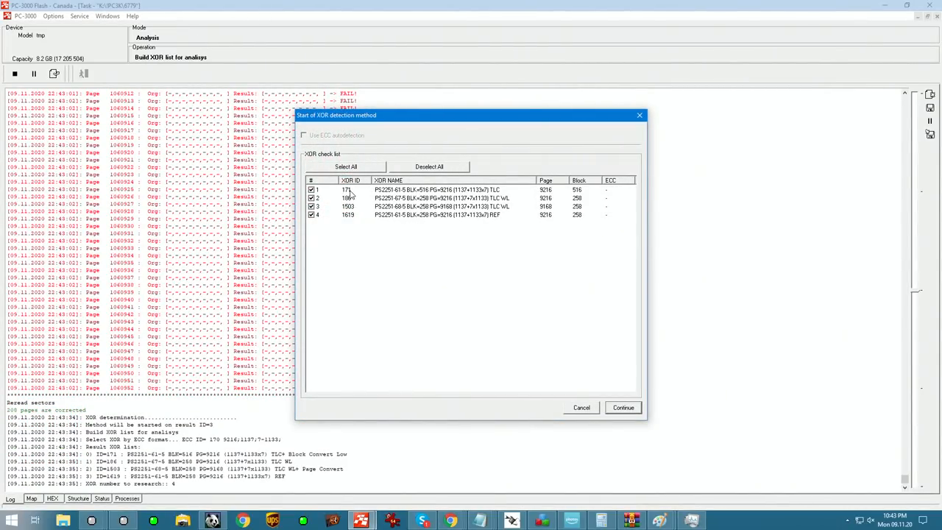
{"action": "mouse_move", "coordinate": [346, 213]}
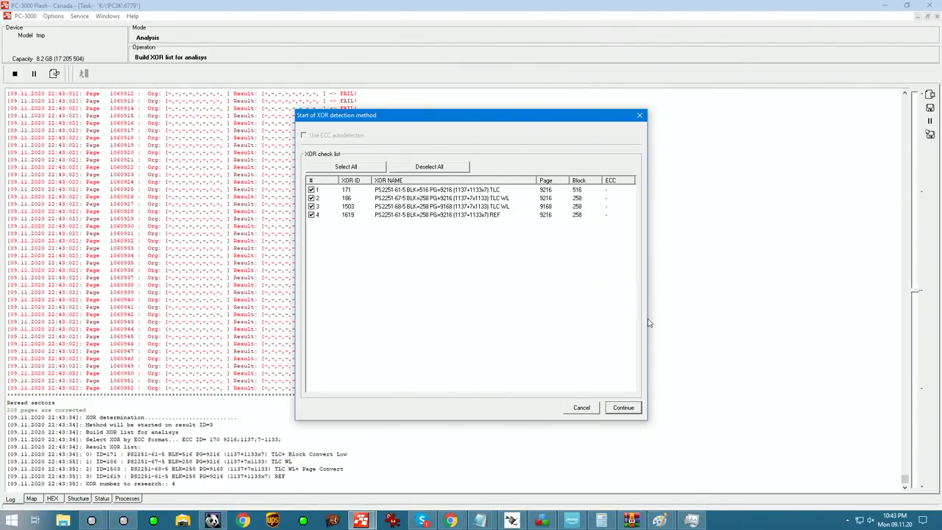
{"action": "left_click", "coordinate": [623, 407]}
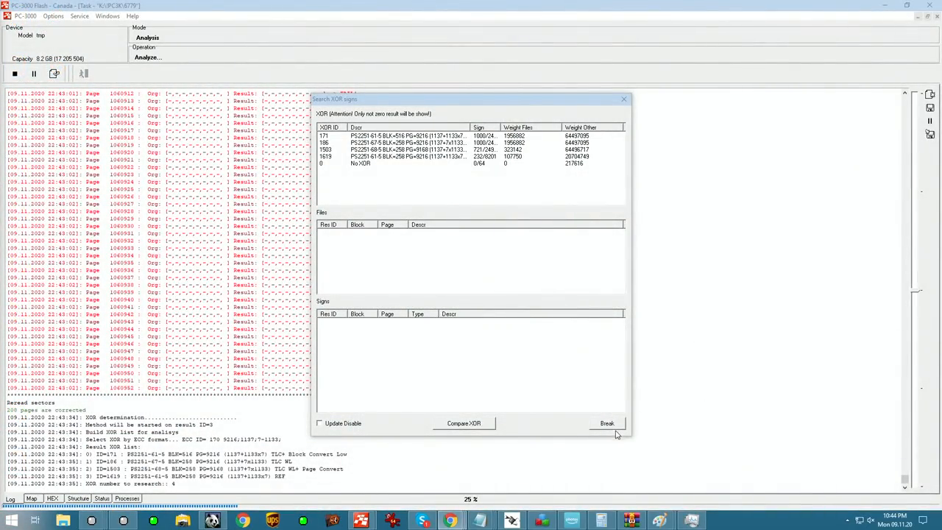
{"action": "left_click", "coordinate": [463, 423]}
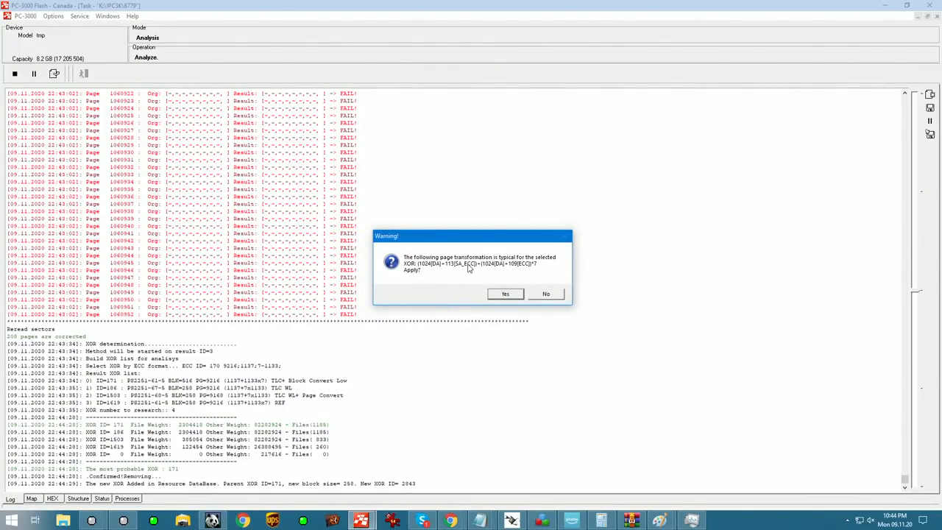
{"action": "left_click", "coordinate": [505, 294]}
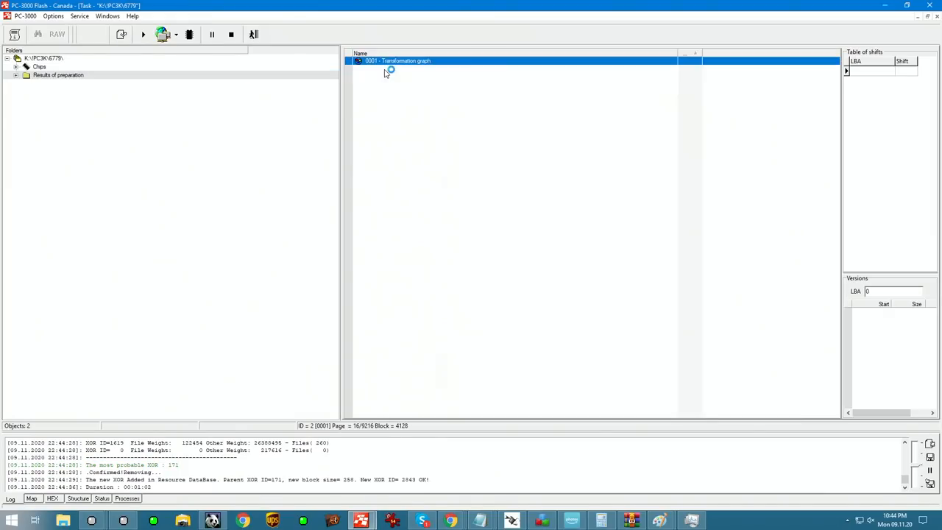
{"action": "double_click", "coordinate": [398, 60]}
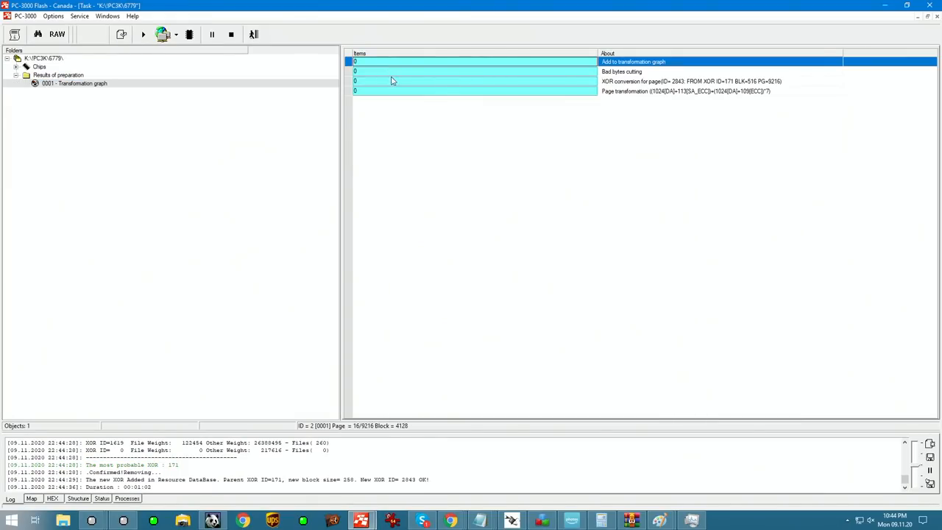
{"action": "left_click", "coordinate": [684, 91]}
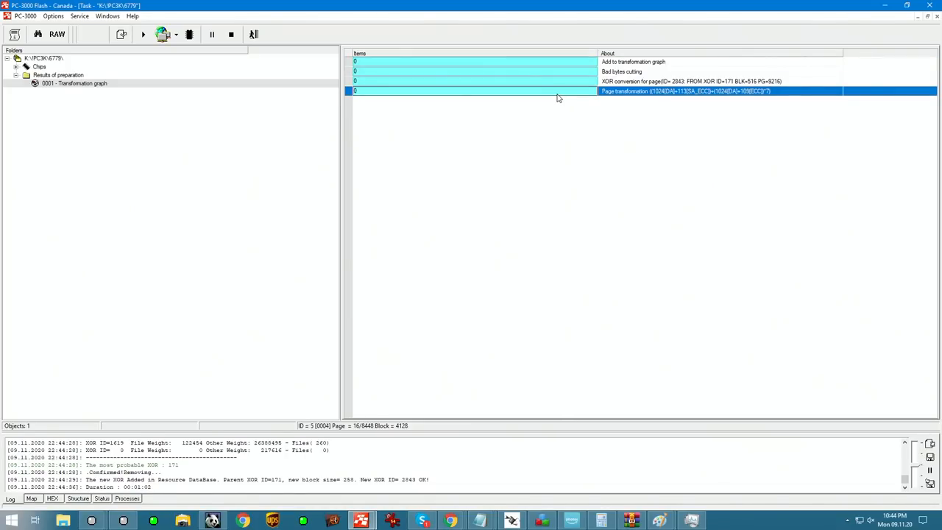
Step: Start raw recovery on the Page transformation result
{"action": "right_click", "coordinate": [558, 90]}
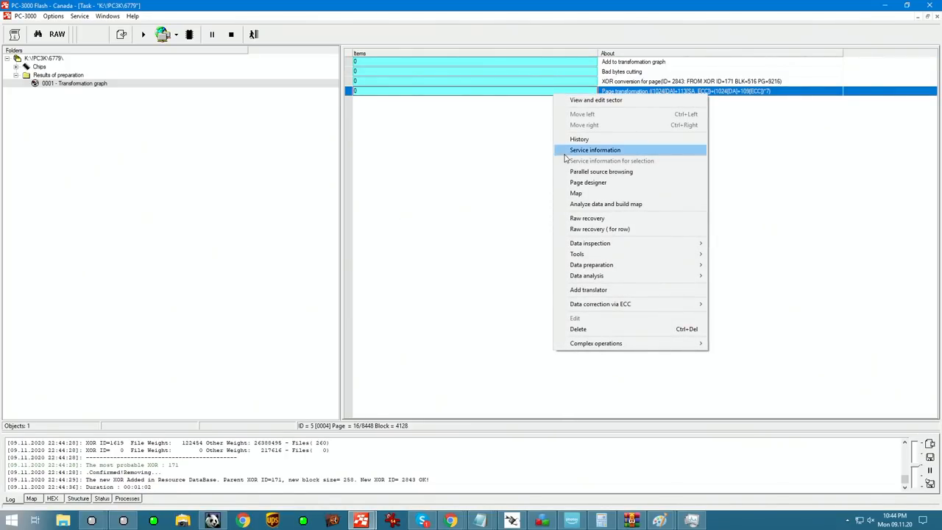
{"action": "mouse_move", "coordinate": [588, 182]}
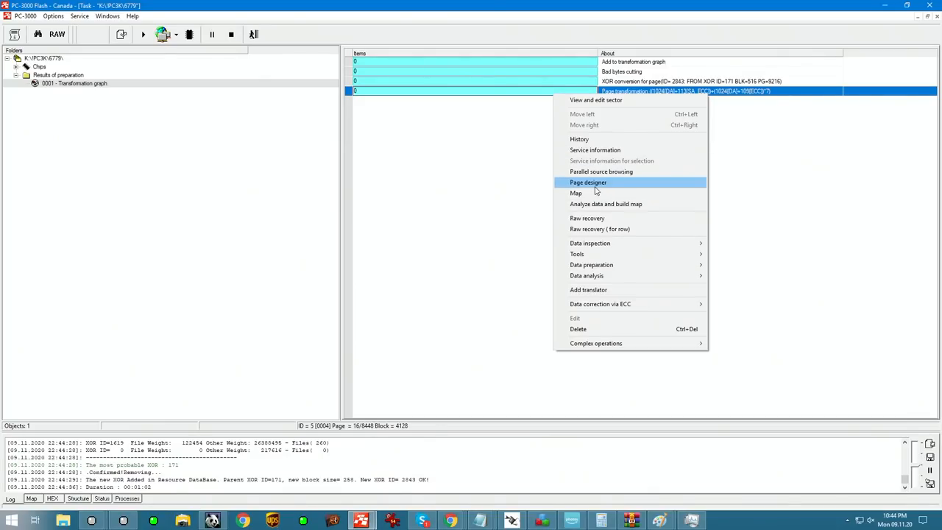
{"action": "mouse_move", "coordinate": [590, 243]}
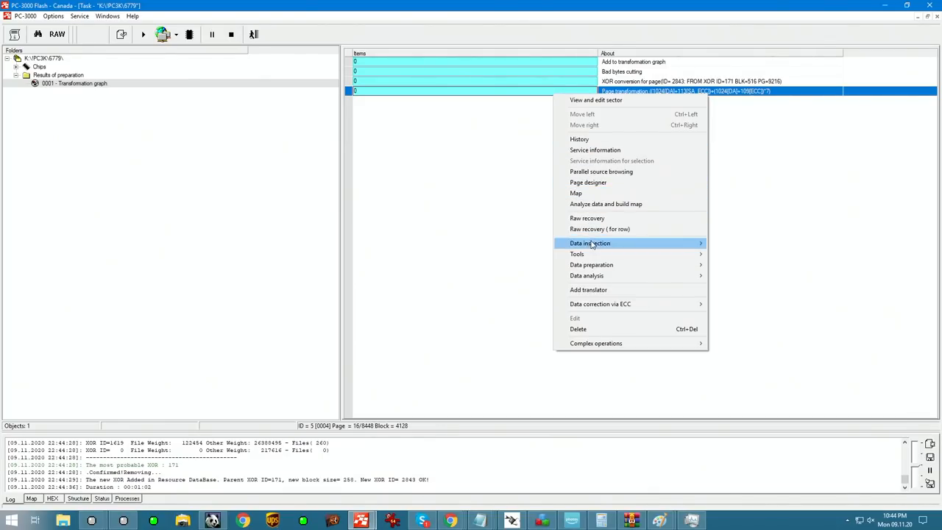
{"action": "mouse_move", "coordinate": [593, 218]}
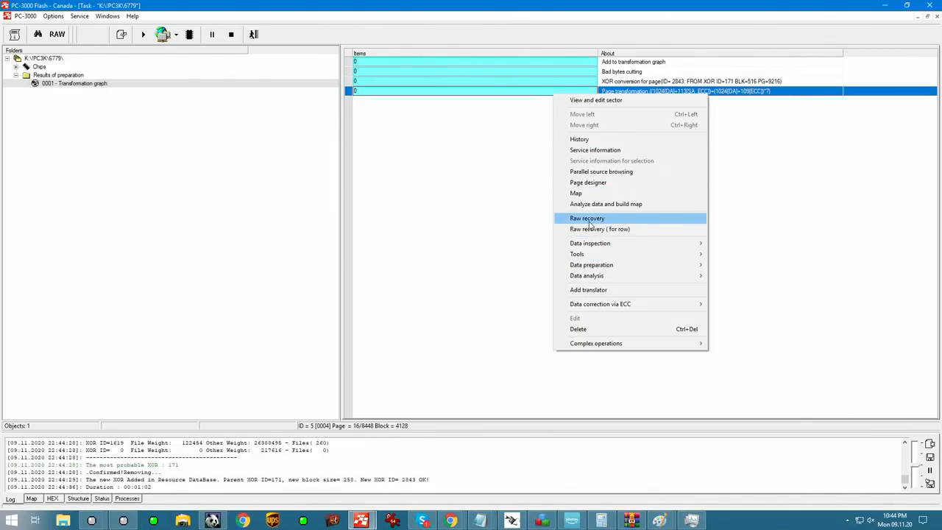
{"action": "left_click", "coordinate": [587, 218]}
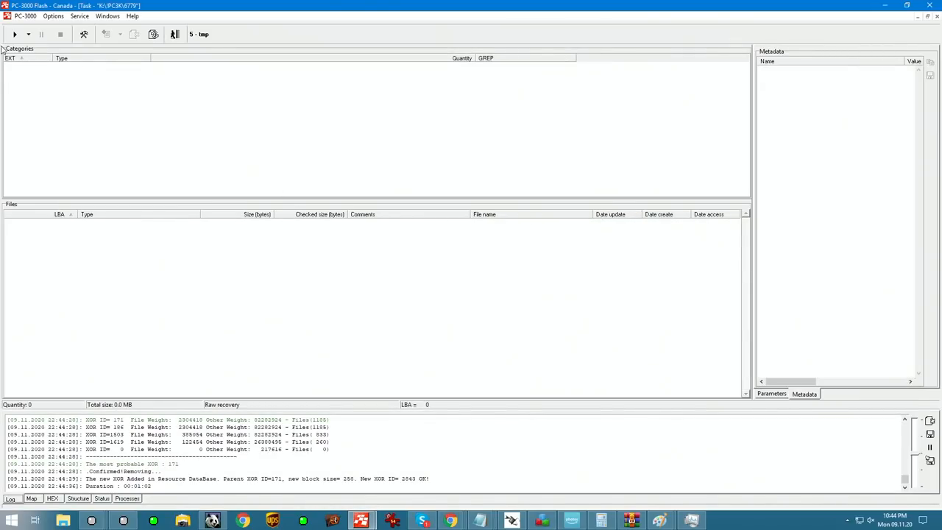
{"action": "left_click", "coordinate": [14, 34]}
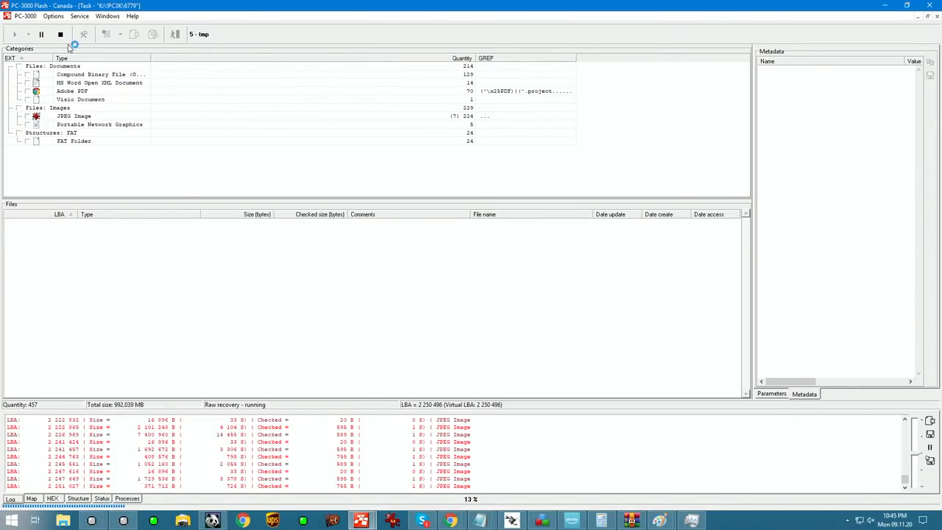
Step: Apply Transform page struct for SM/IS to the Page transformation result
{"action": "left_click", "coordinate": [161, 33]}
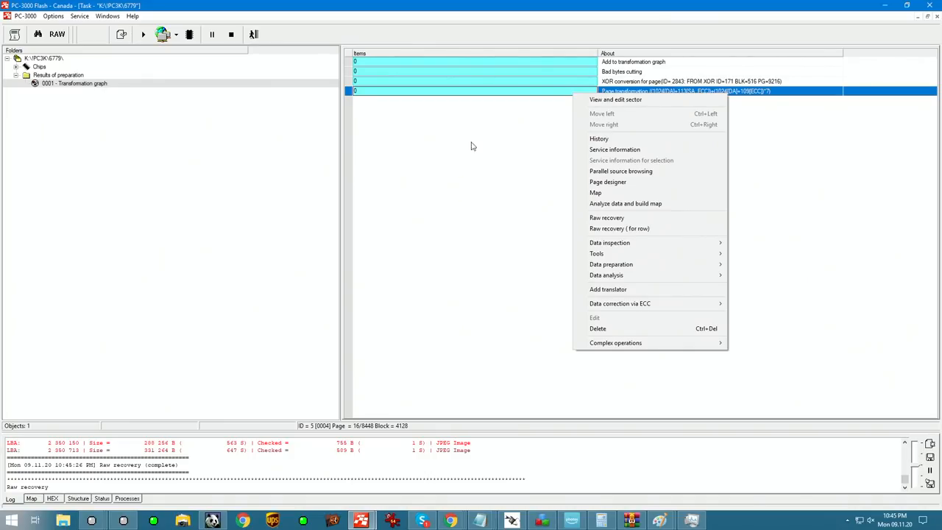
{"action": "mouse_move", "coordinate": [622, 253]}
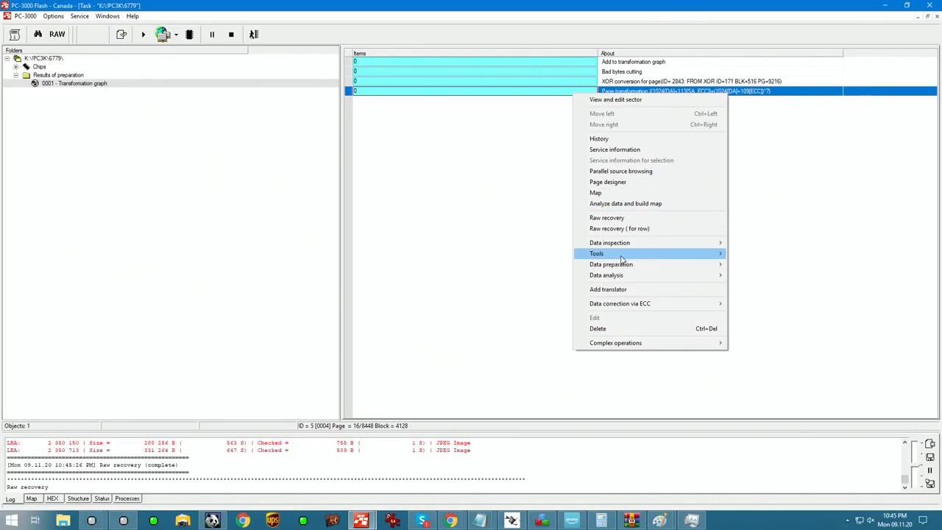
{"action": "mouse_move", "coordinate": [596, 253]}
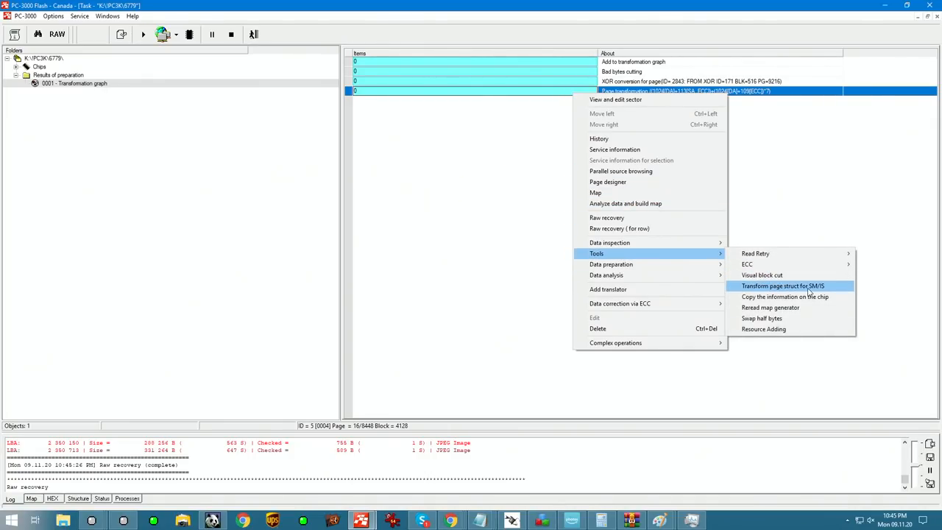
{"action": "mouse_move", "coordinate": [762, 287]}
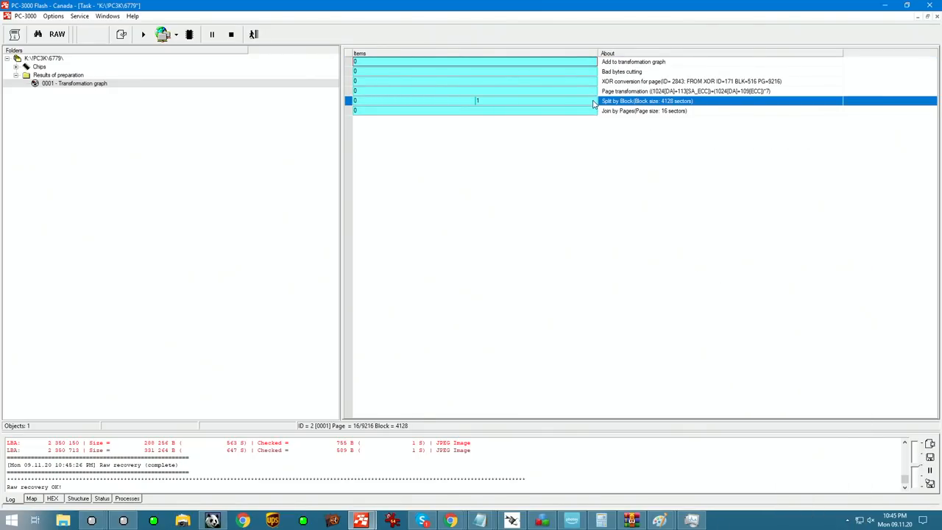
{"action": "left_click", "coordinate": [644, 110]}
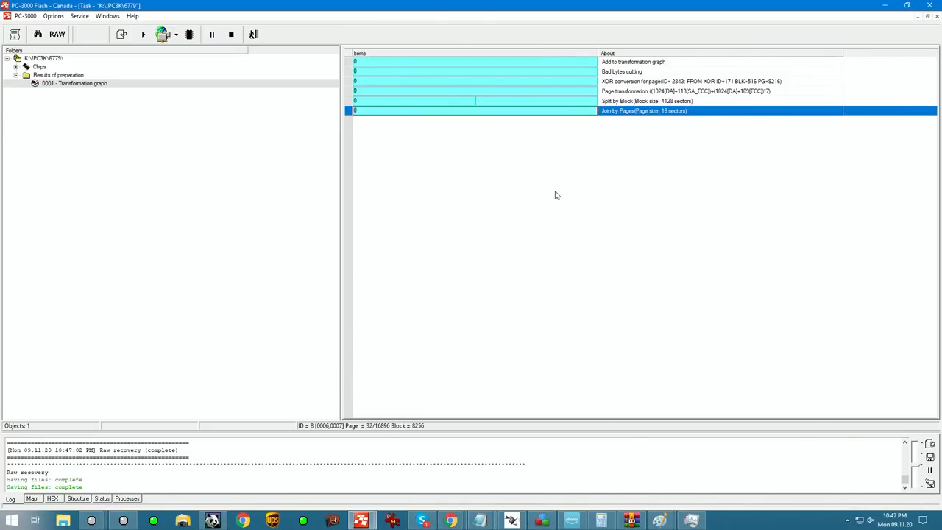
{"action": "mouse_move", "coordinate": [517, 118]}
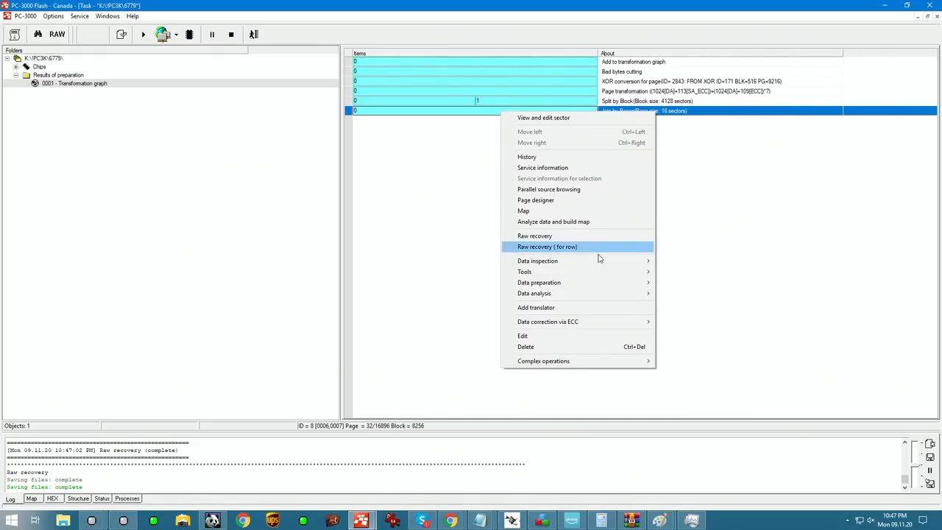
{"action": "mouse_move", "coordinate": [588, 293]}
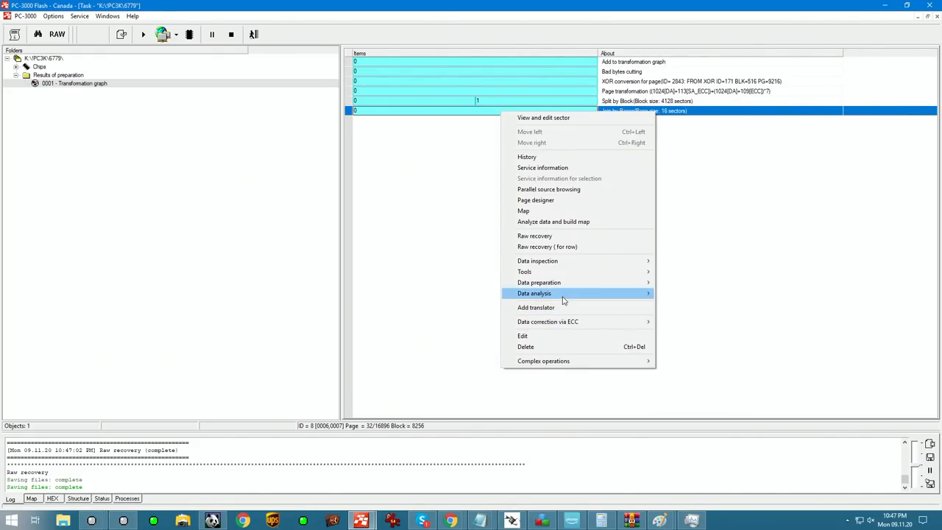
{"action": "mouse_move", "coordinate": [682, 365]}
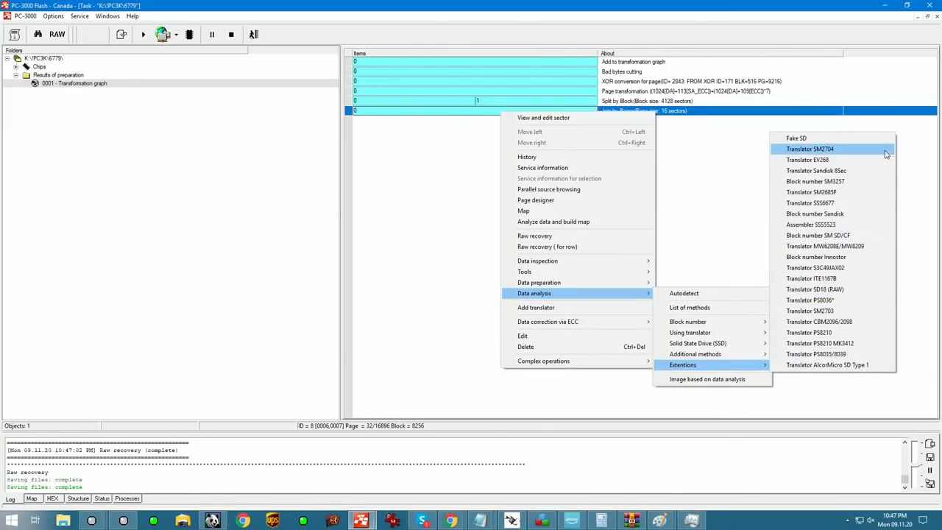
{"action": "mouse_move", "coordinate": [836, 192]}
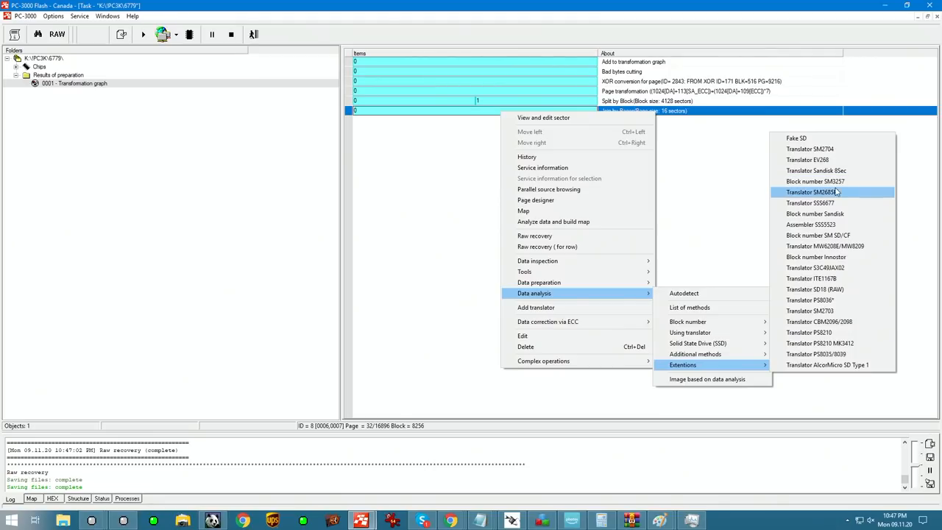
{"action": "mouse_move", "coordinate": [816, 214]}
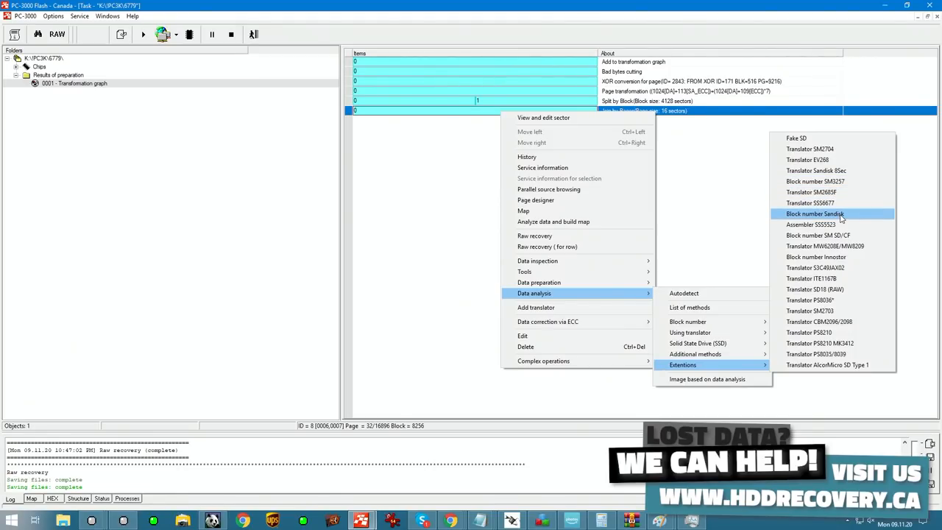
{"action": "mouse_move", "coordinate": [835, 343]}
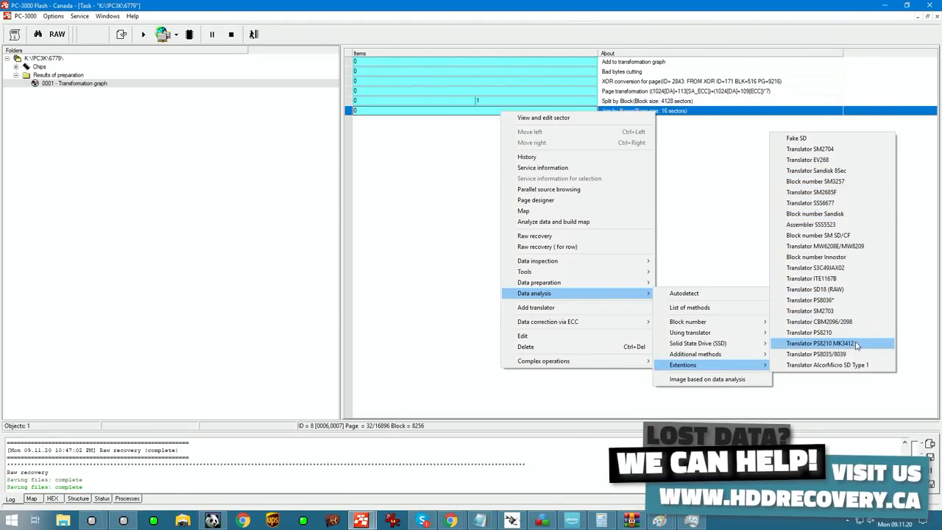
{"action": "mouse_move", "coordinate": [879, 300]}
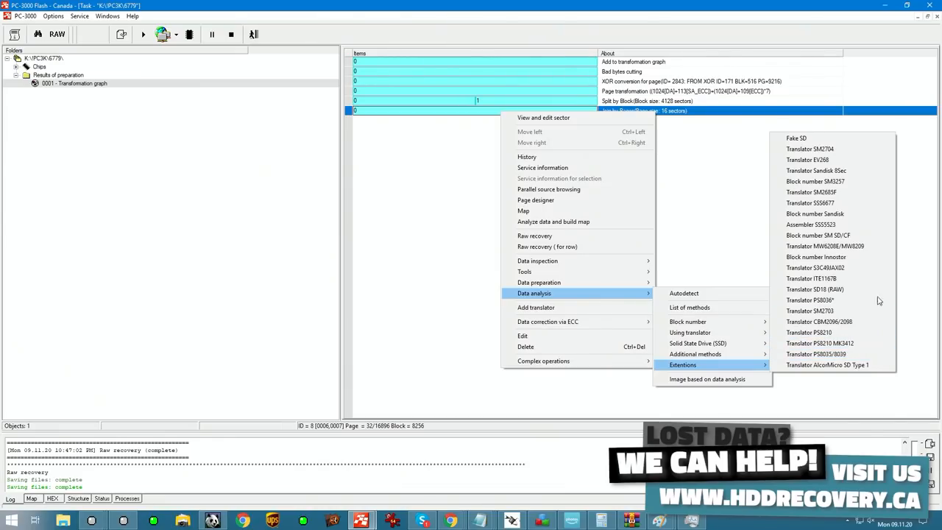
{"action": "mouse_move", "coordinate": [815, 181]}
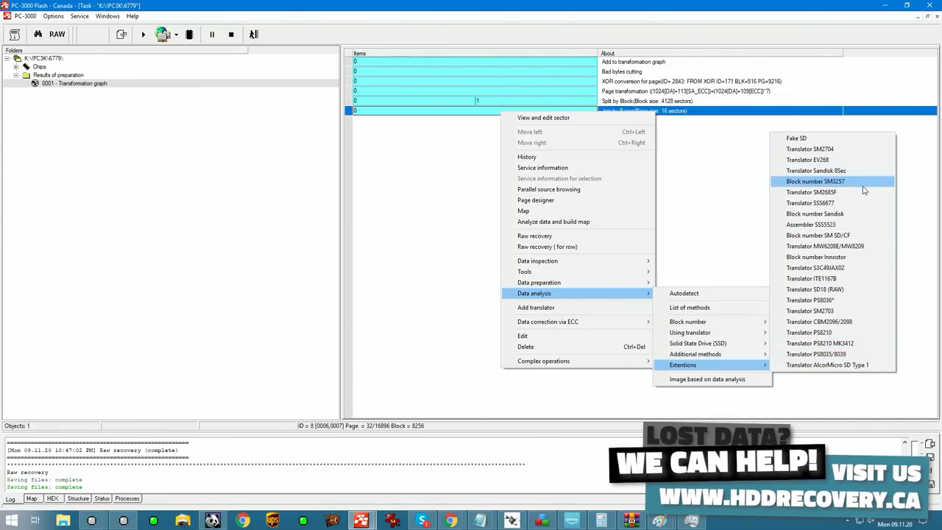
{"action": "mouse_move", "coordinate": [696, 354]}
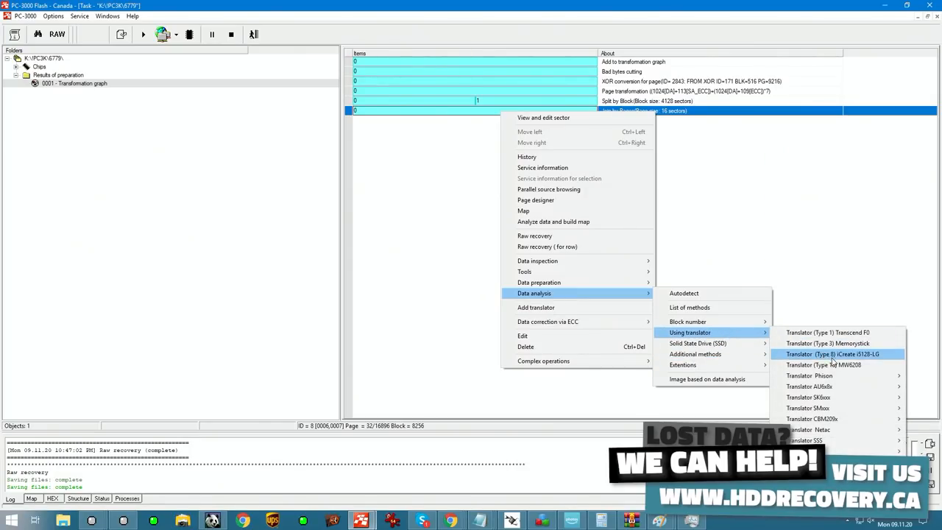
{"action": "mouse_move", "coordinate": [832, 376]}
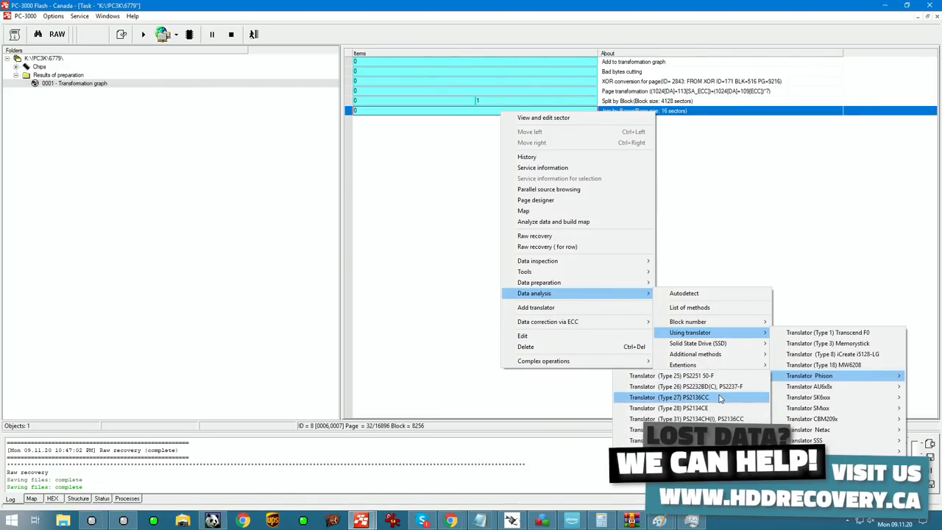
{"action": "mouse_move", "coordinate": [688, 376]}
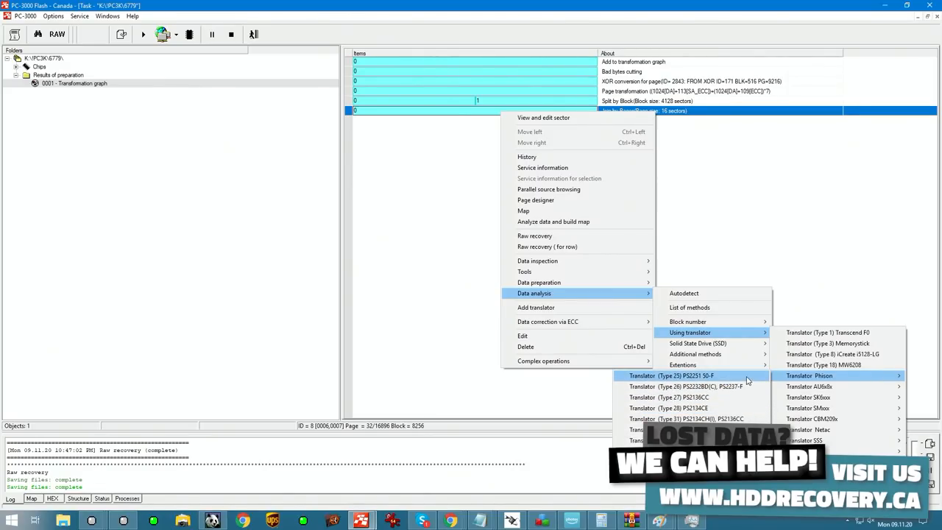
Step: Select the Phison Type 25 PS2251 50-F translator for the join-by-pages result
{"action": "left_click", "coordinate": [671, 375]}
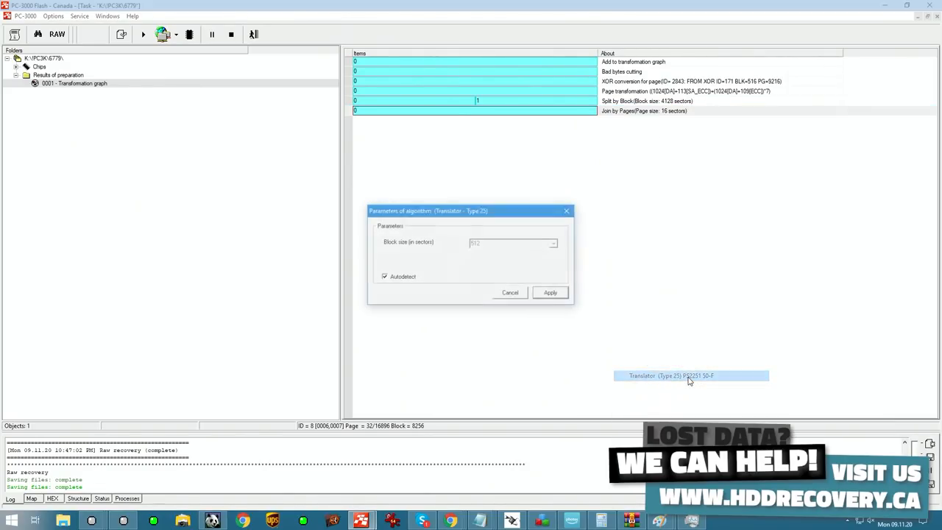
Step: Apply the translator with autodetected block size and expand its node to reveal the FAT32 partition
{"action": "left_click", "coordinate": [550, 293]}
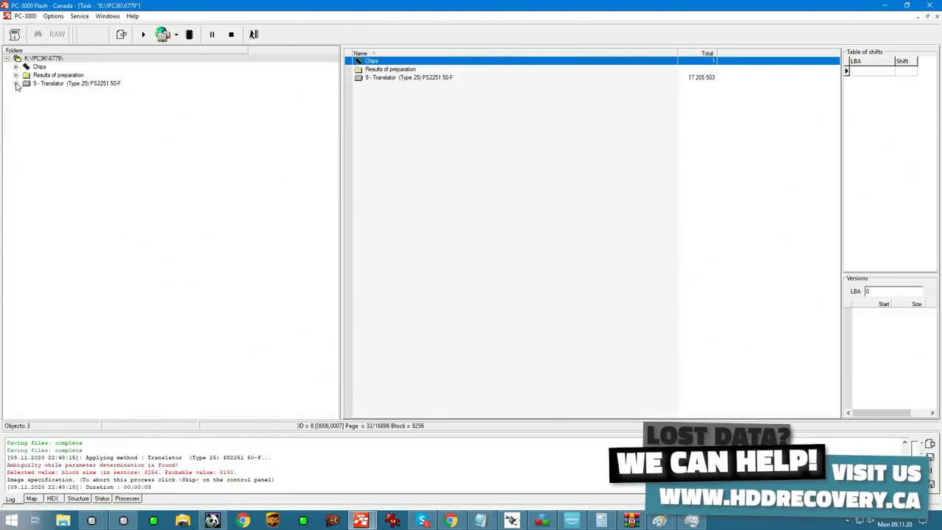
{"action": "left_click", "coordinate": [18, 92]}
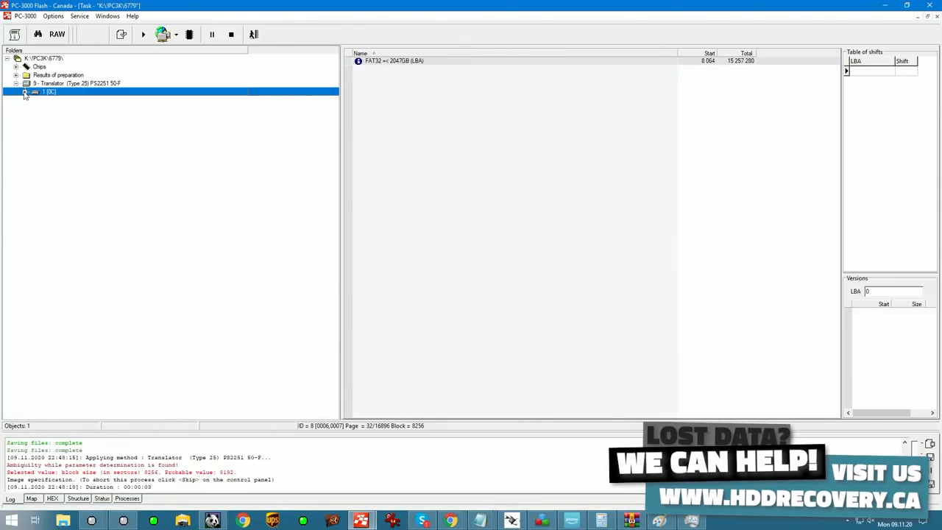